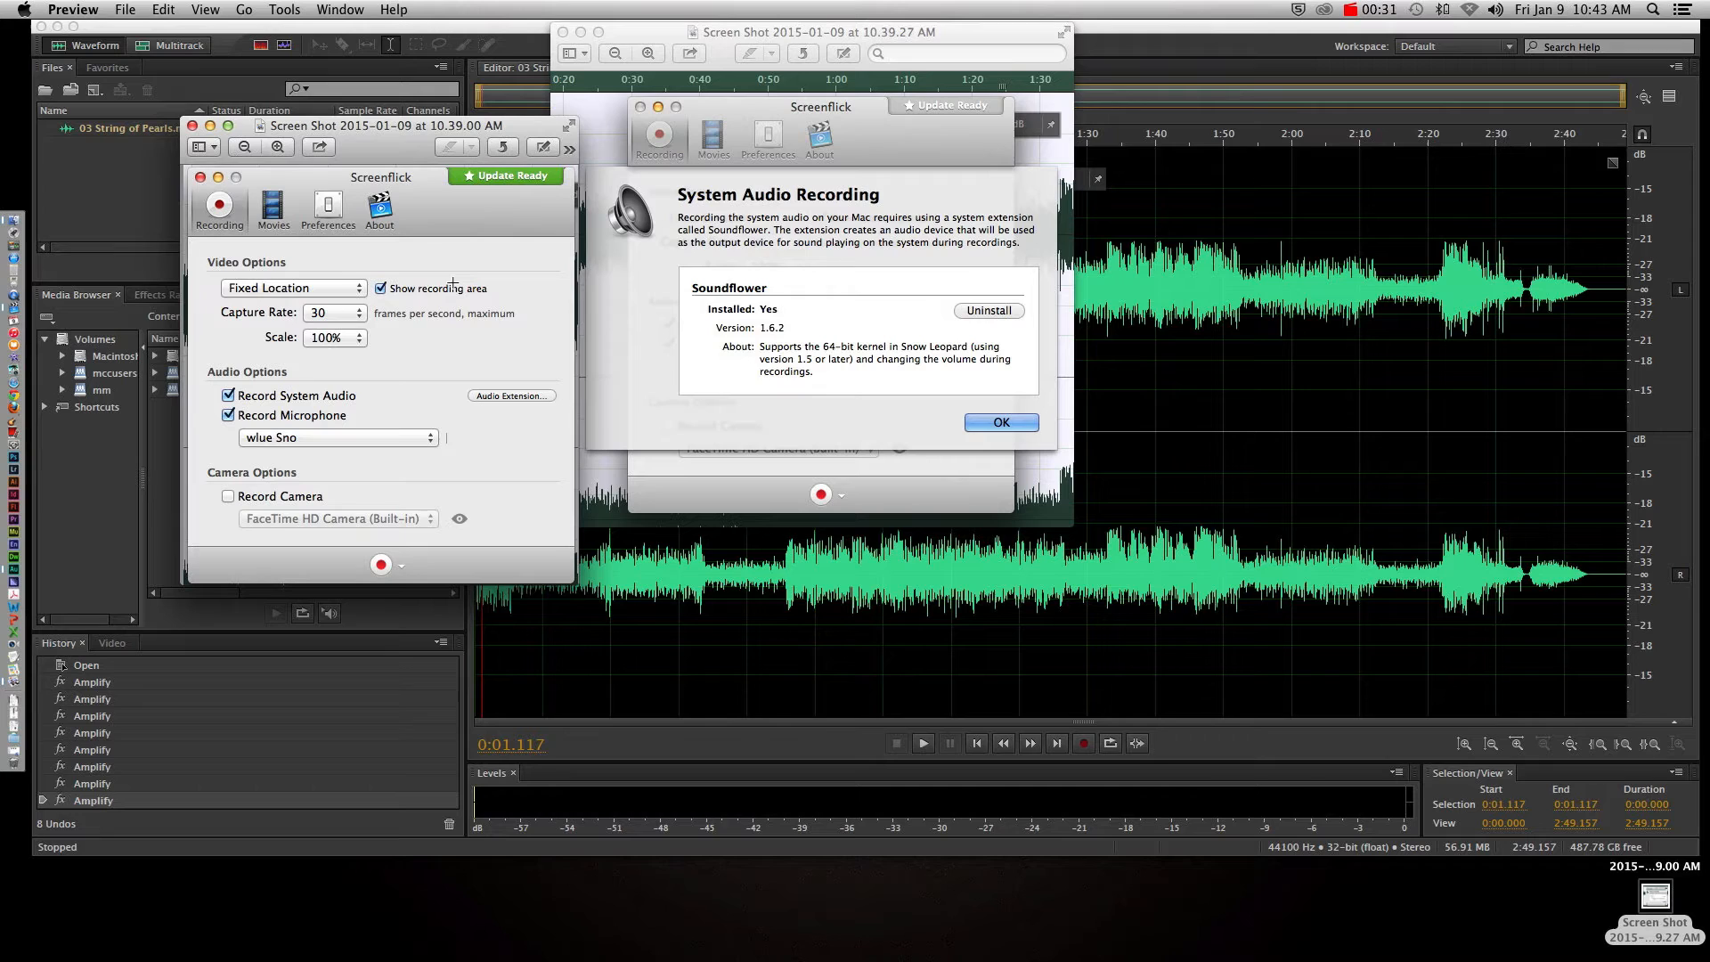
{"action": "mouse_move", "coordinate": [650, 399]}
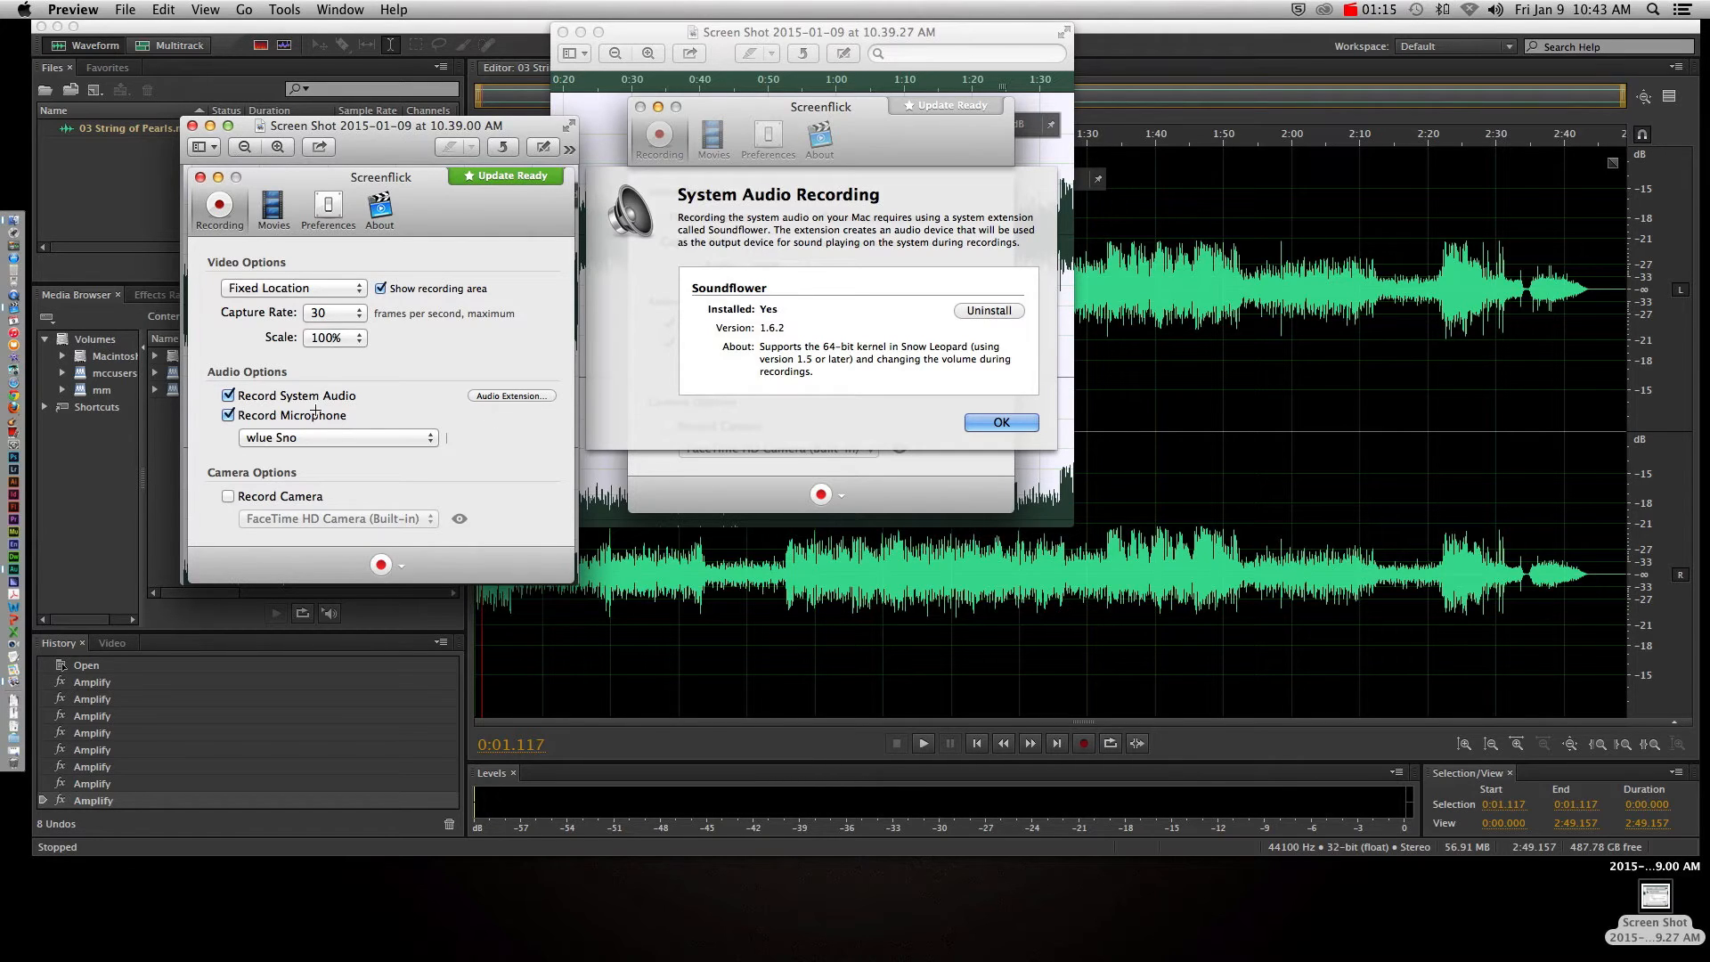
{"action": "mouse_move", "coordinate": [834, 339]}
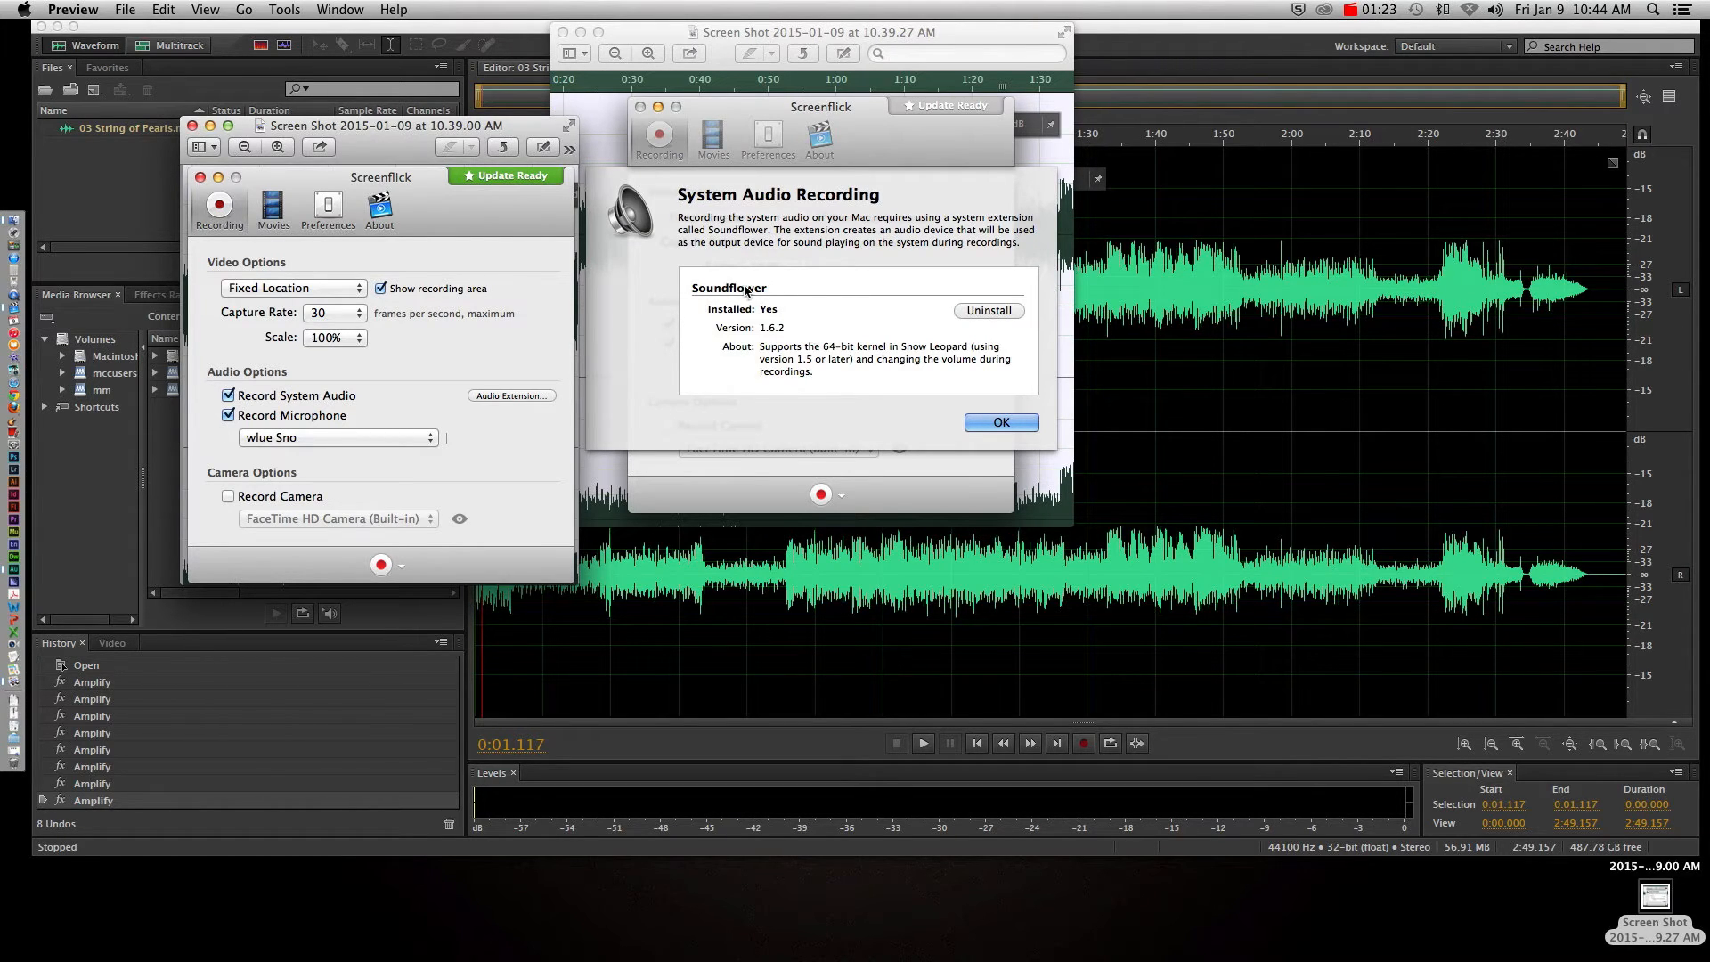
{"action": "mouse_move", "coordinate": [750, 365]}
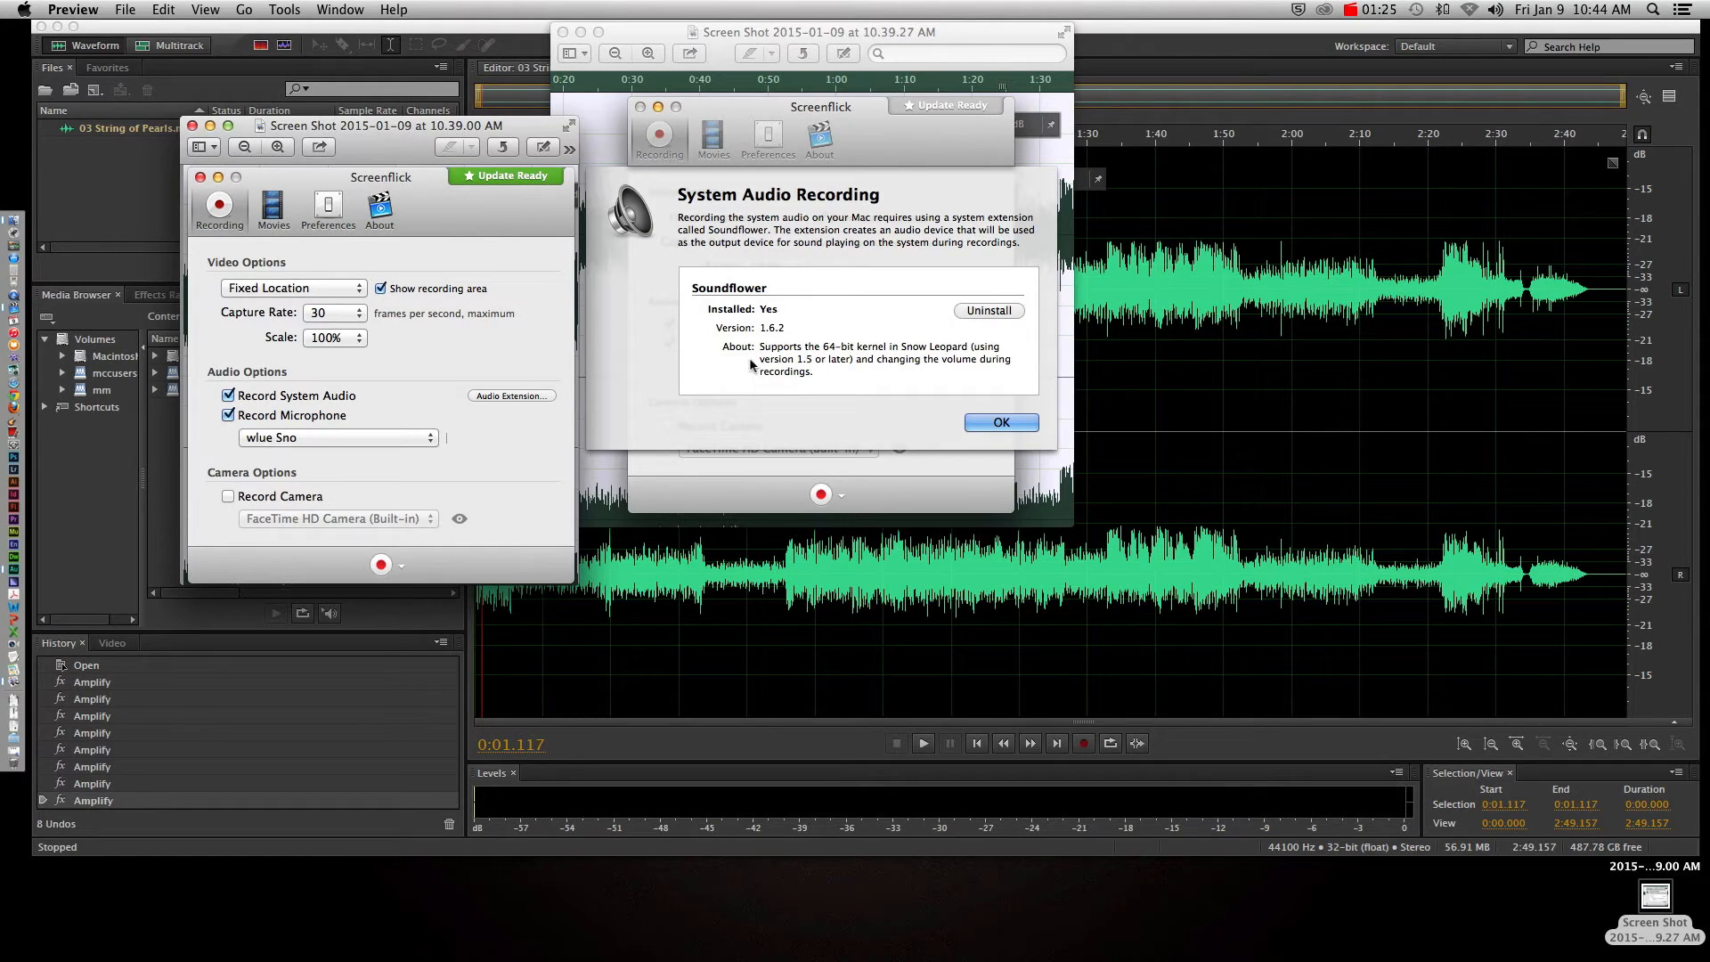
{"action": "mouse_move", "coordinate": [888, 320]}
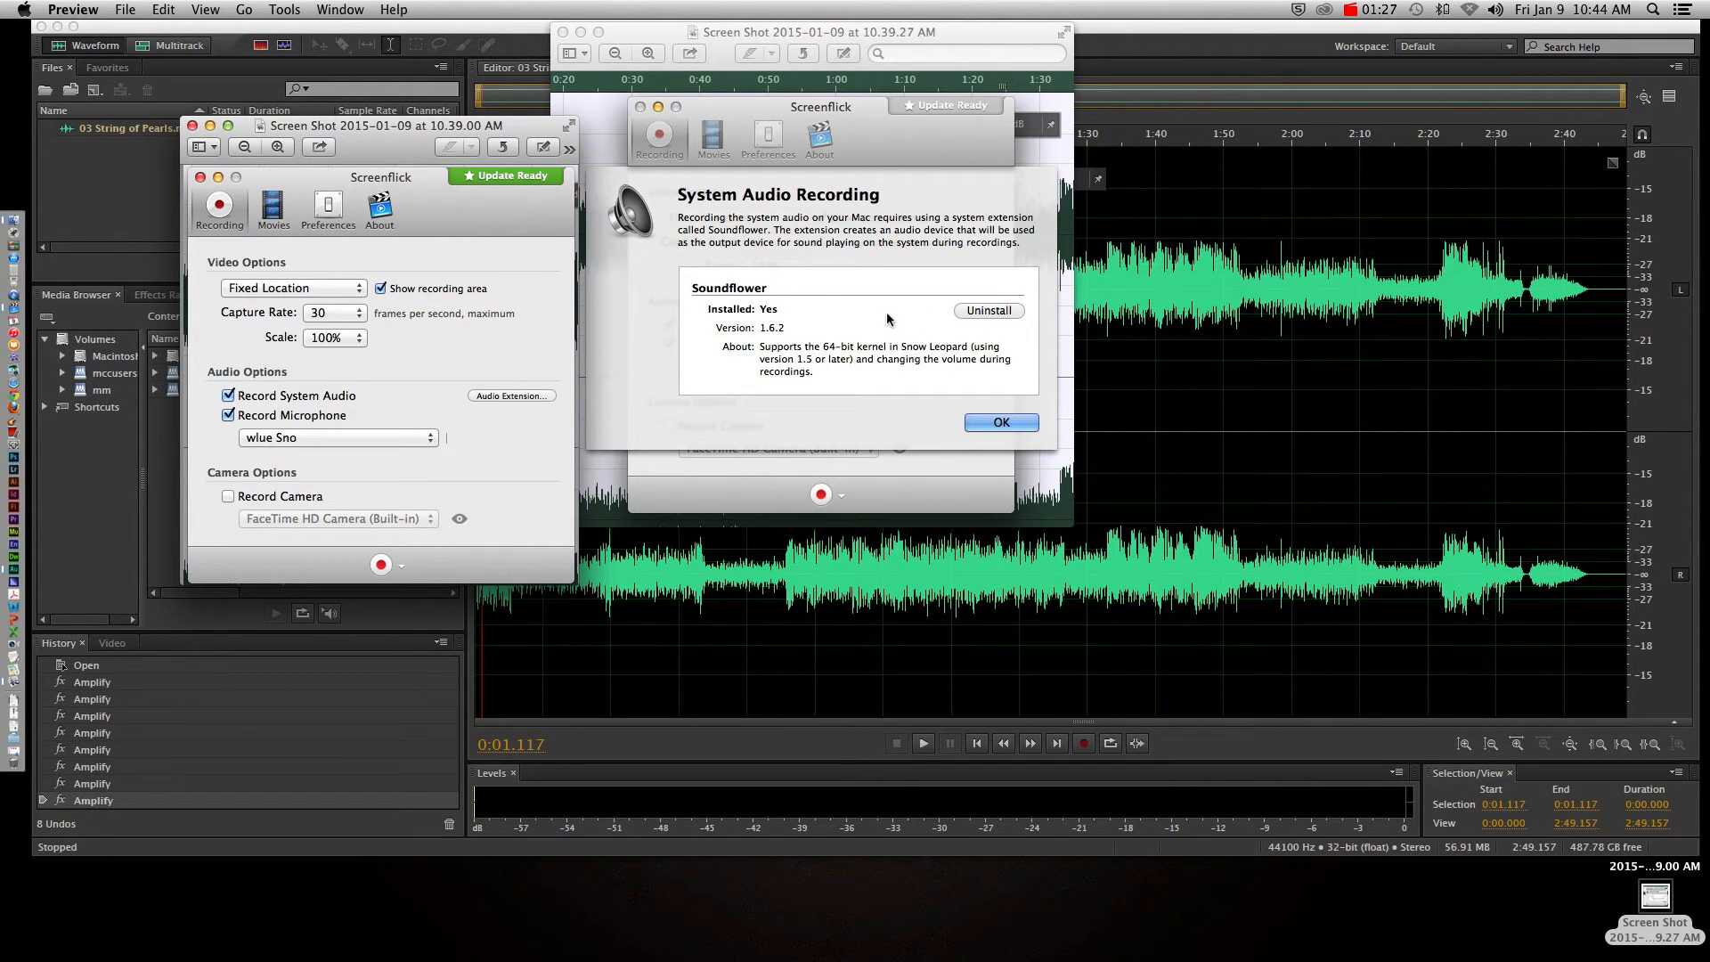
{"action": "mouse_move", "coordinate": [788, 330]}
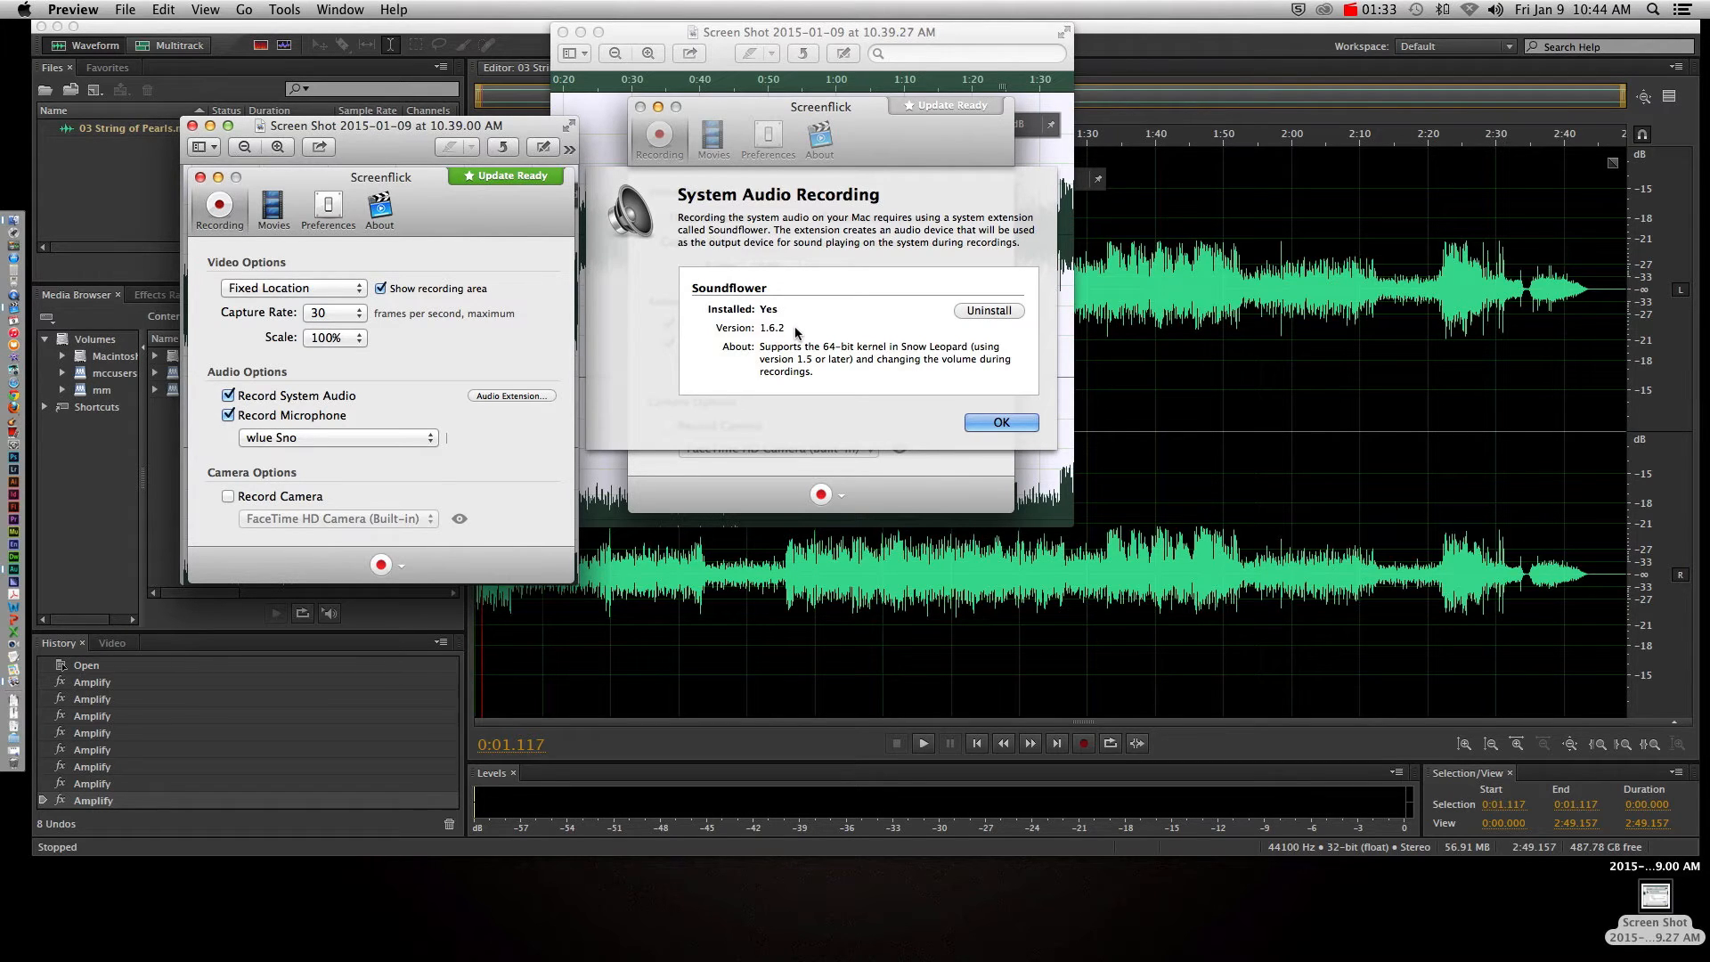
{"action": "mouse_move", "coordinate": [703, 306]}
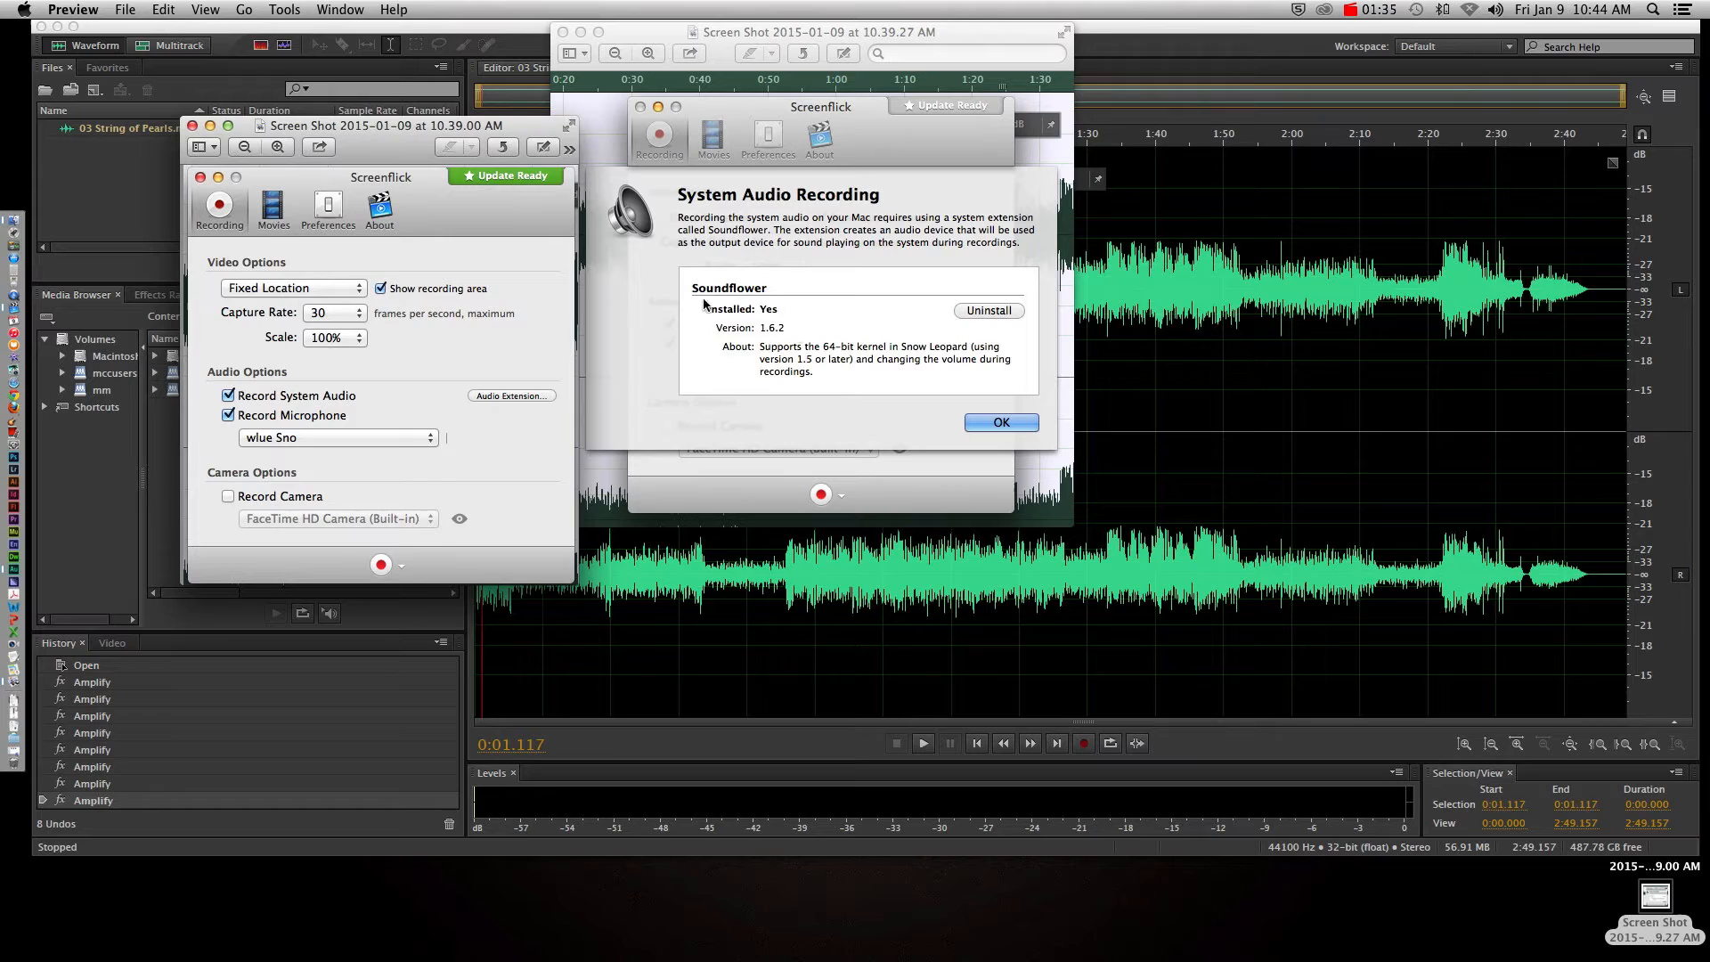
{"action": "mouse_move", "coordinate": [277, 383]}
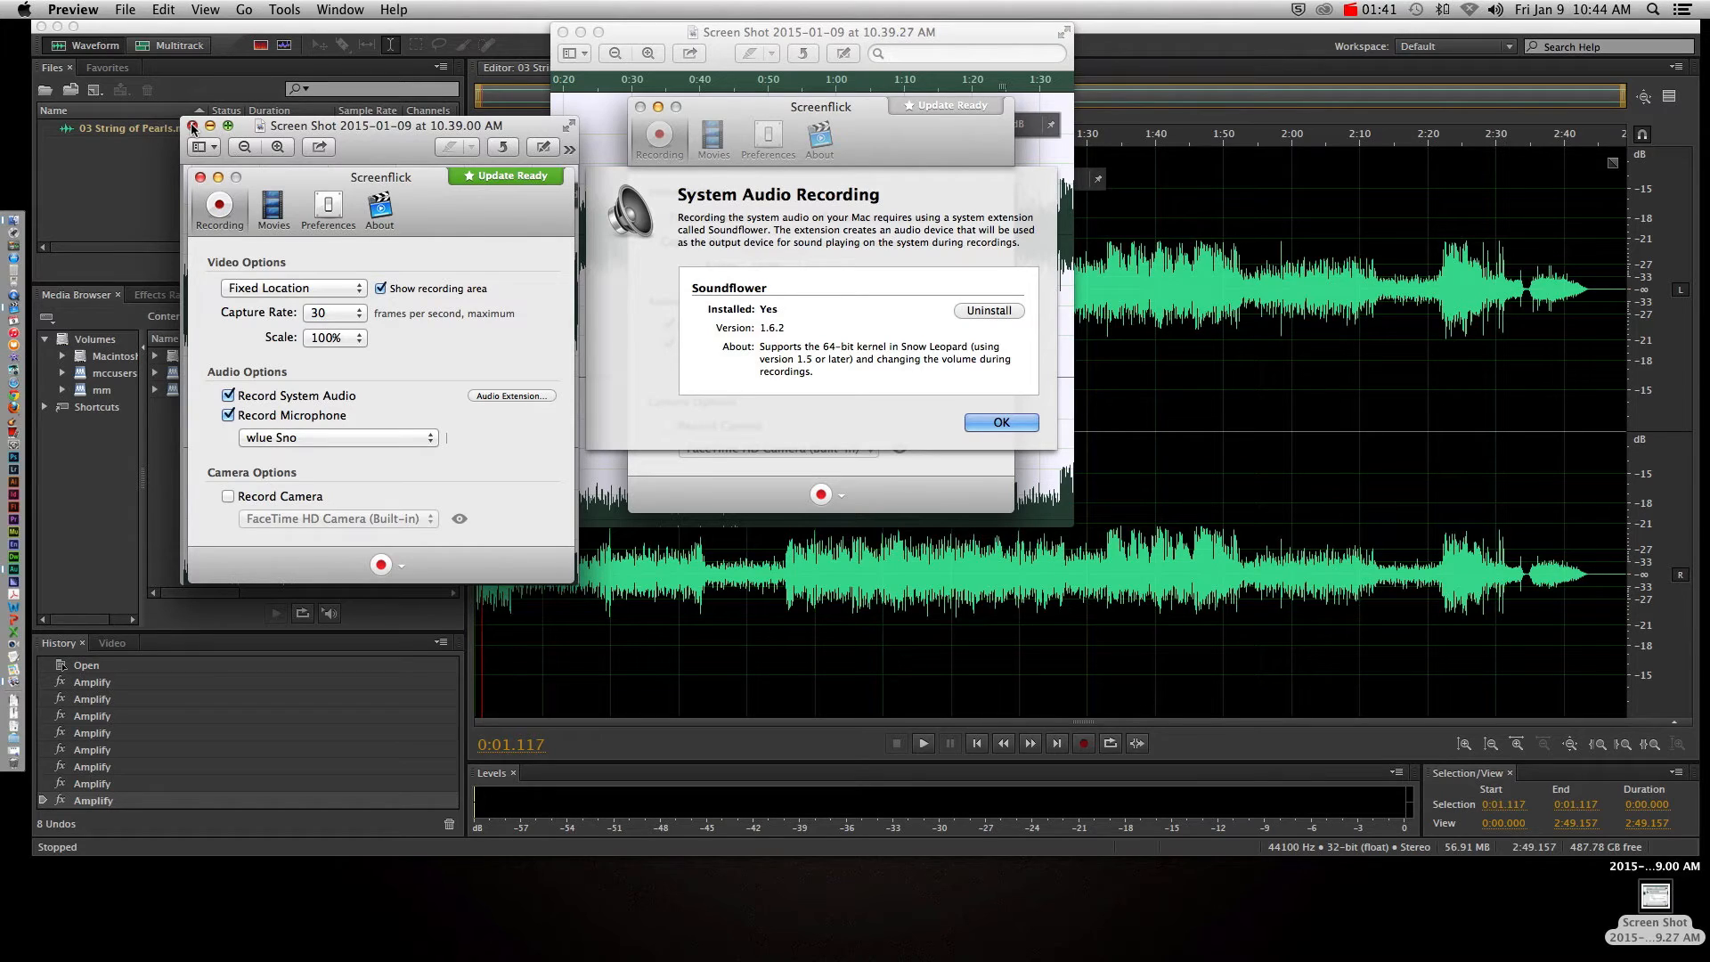
{"action": "mouse_move", "coordinate": [336, 353]}
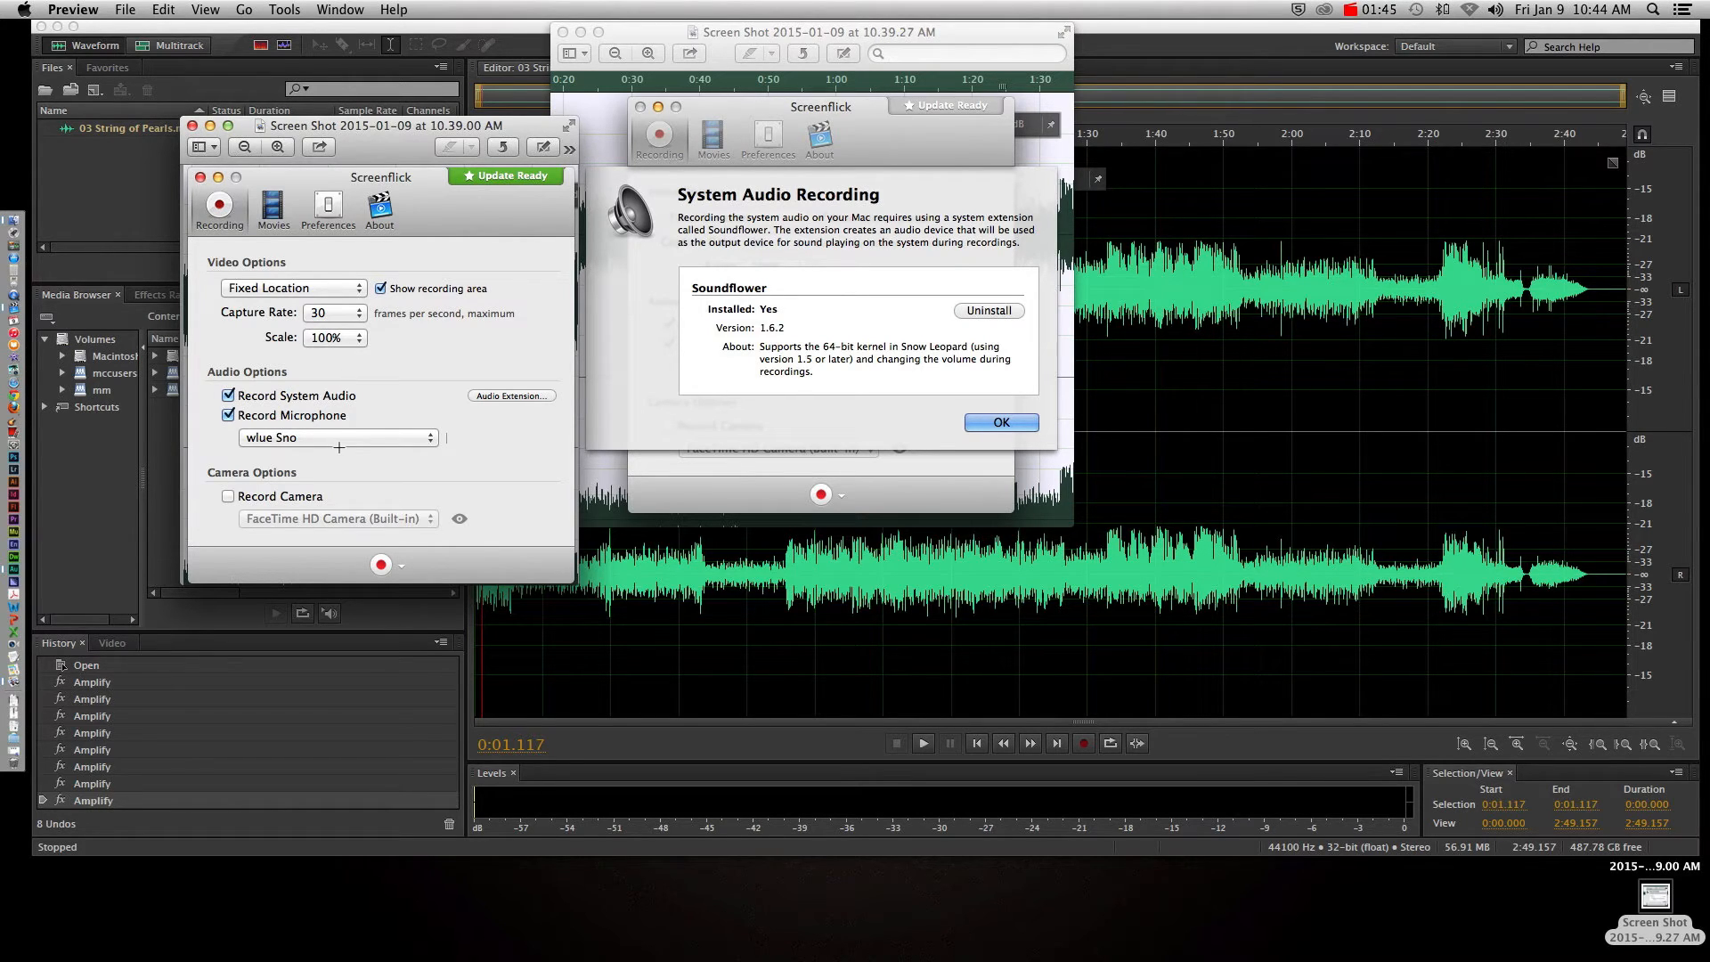
{"action": "mouse_move", "coordinate": [176, 149]}
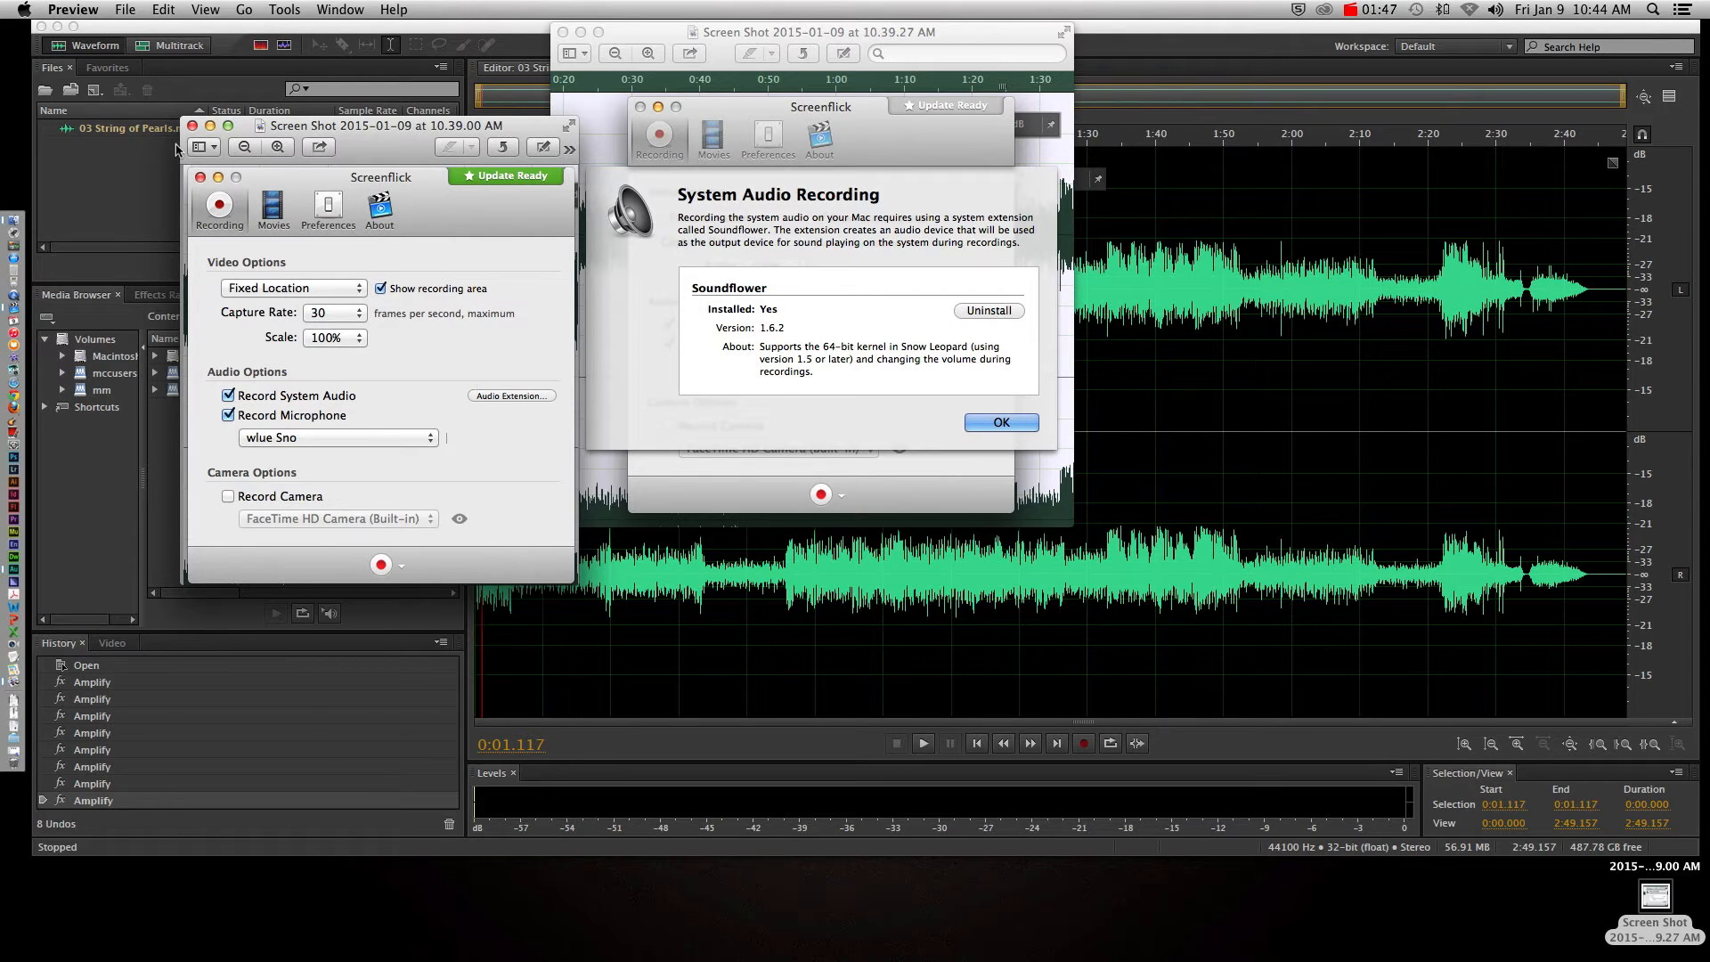
{"action": "mouse_move", "coordinate": [422, 631]}
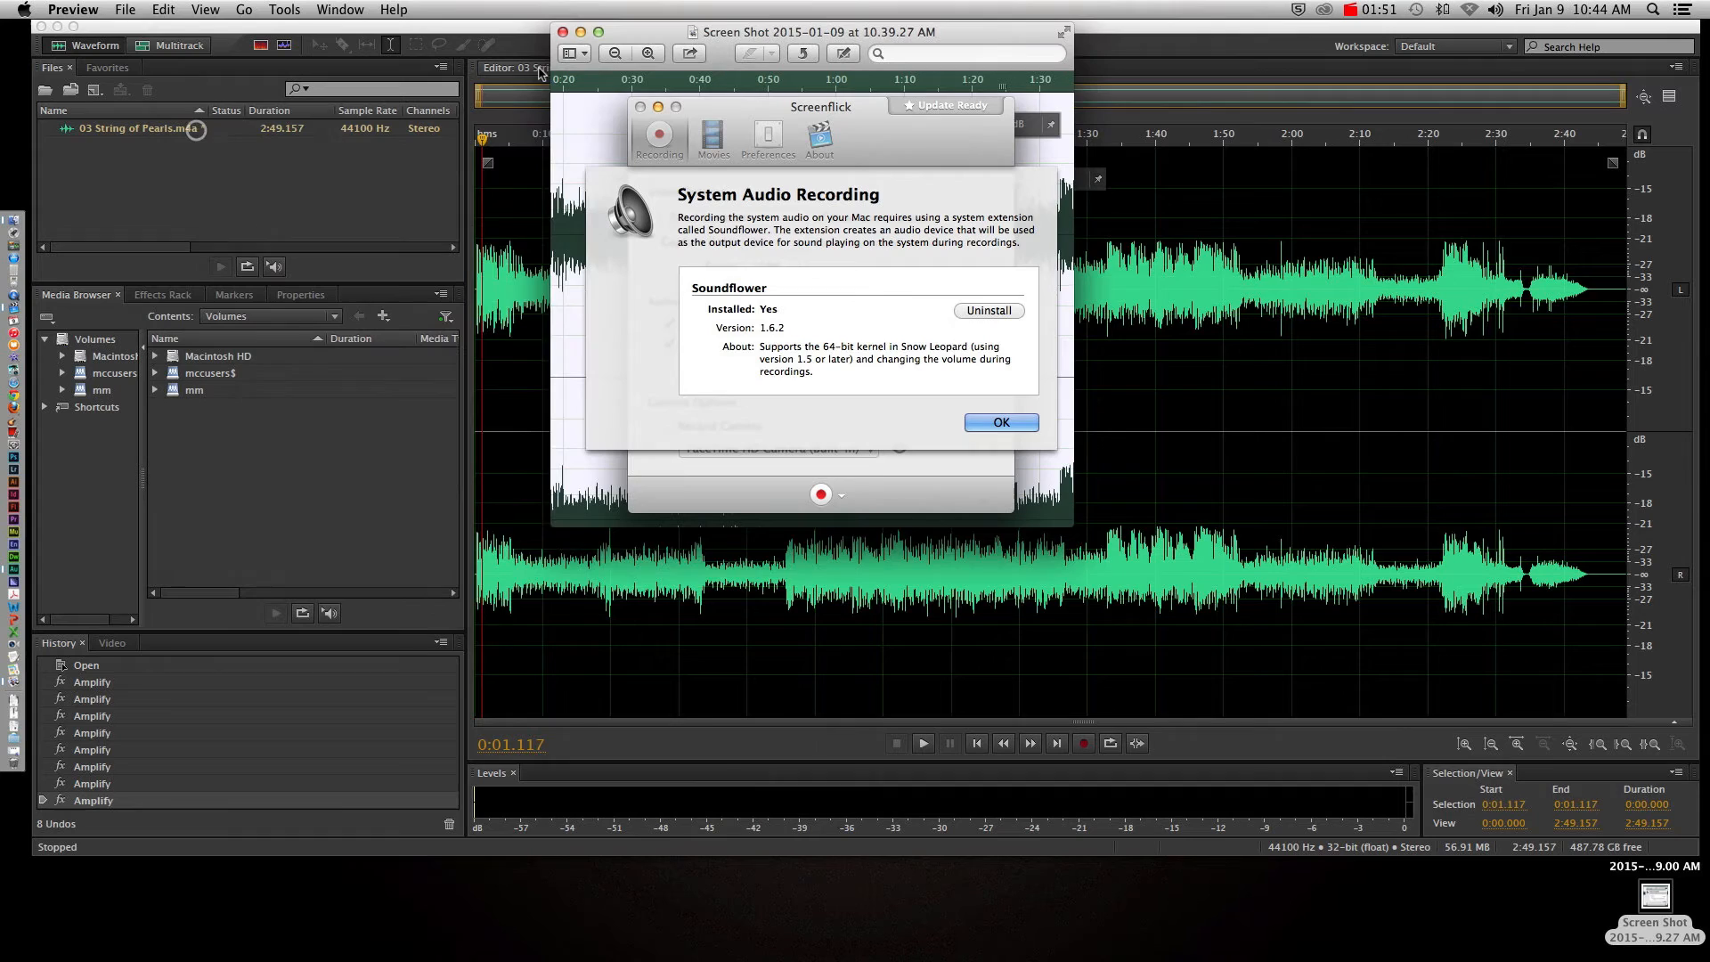
Close the Soundflower preview screenshot and open Audition's Audio Hardware preferences
{"action": "left_click", "coordinate": [1000, 422]}
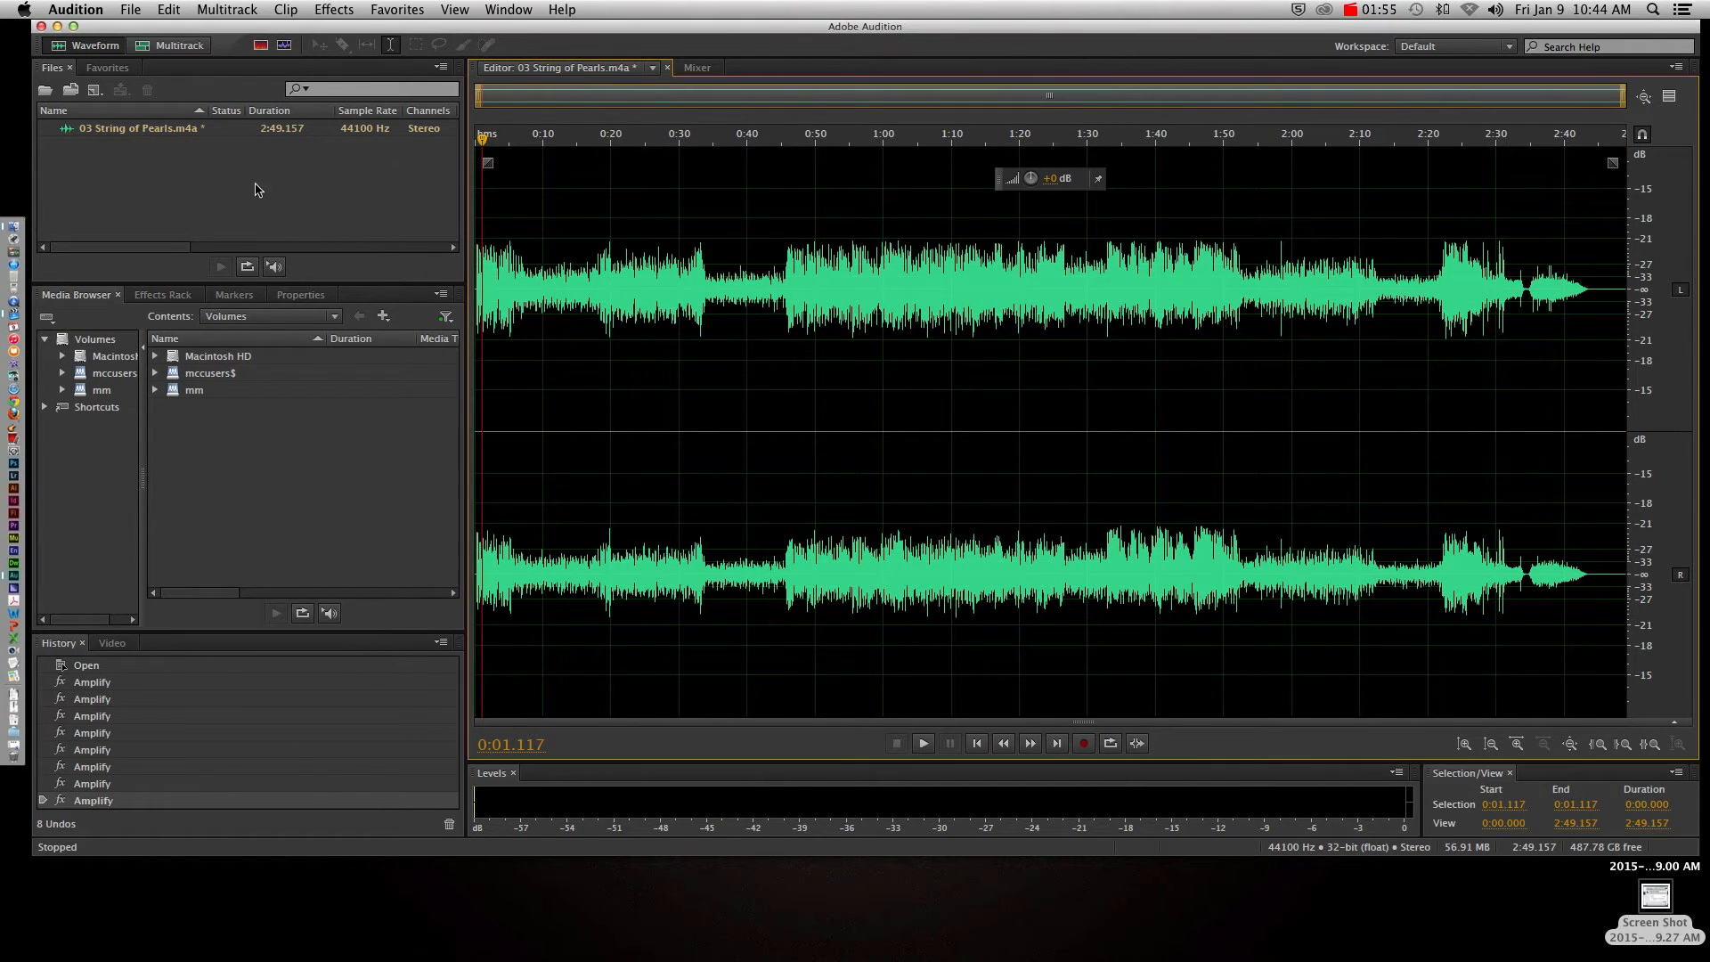
{"action": "left_click", "coordinate": [74, 9]}
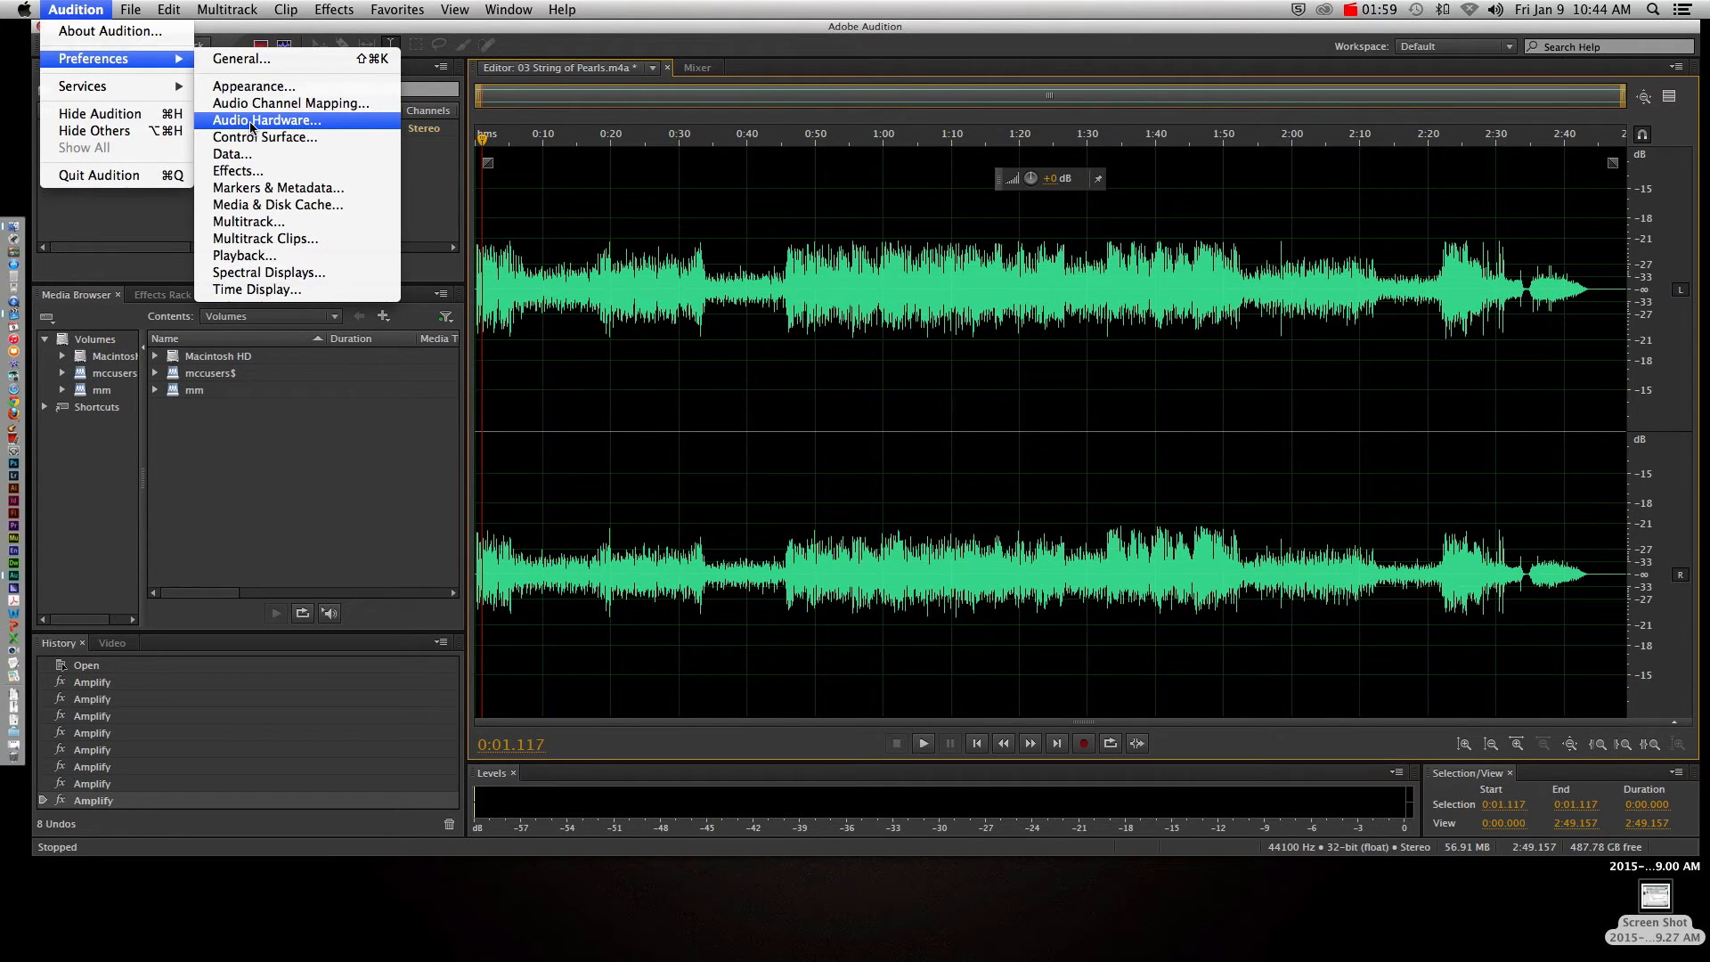
{"action": "left_click", "coordinate": [266, 120]}
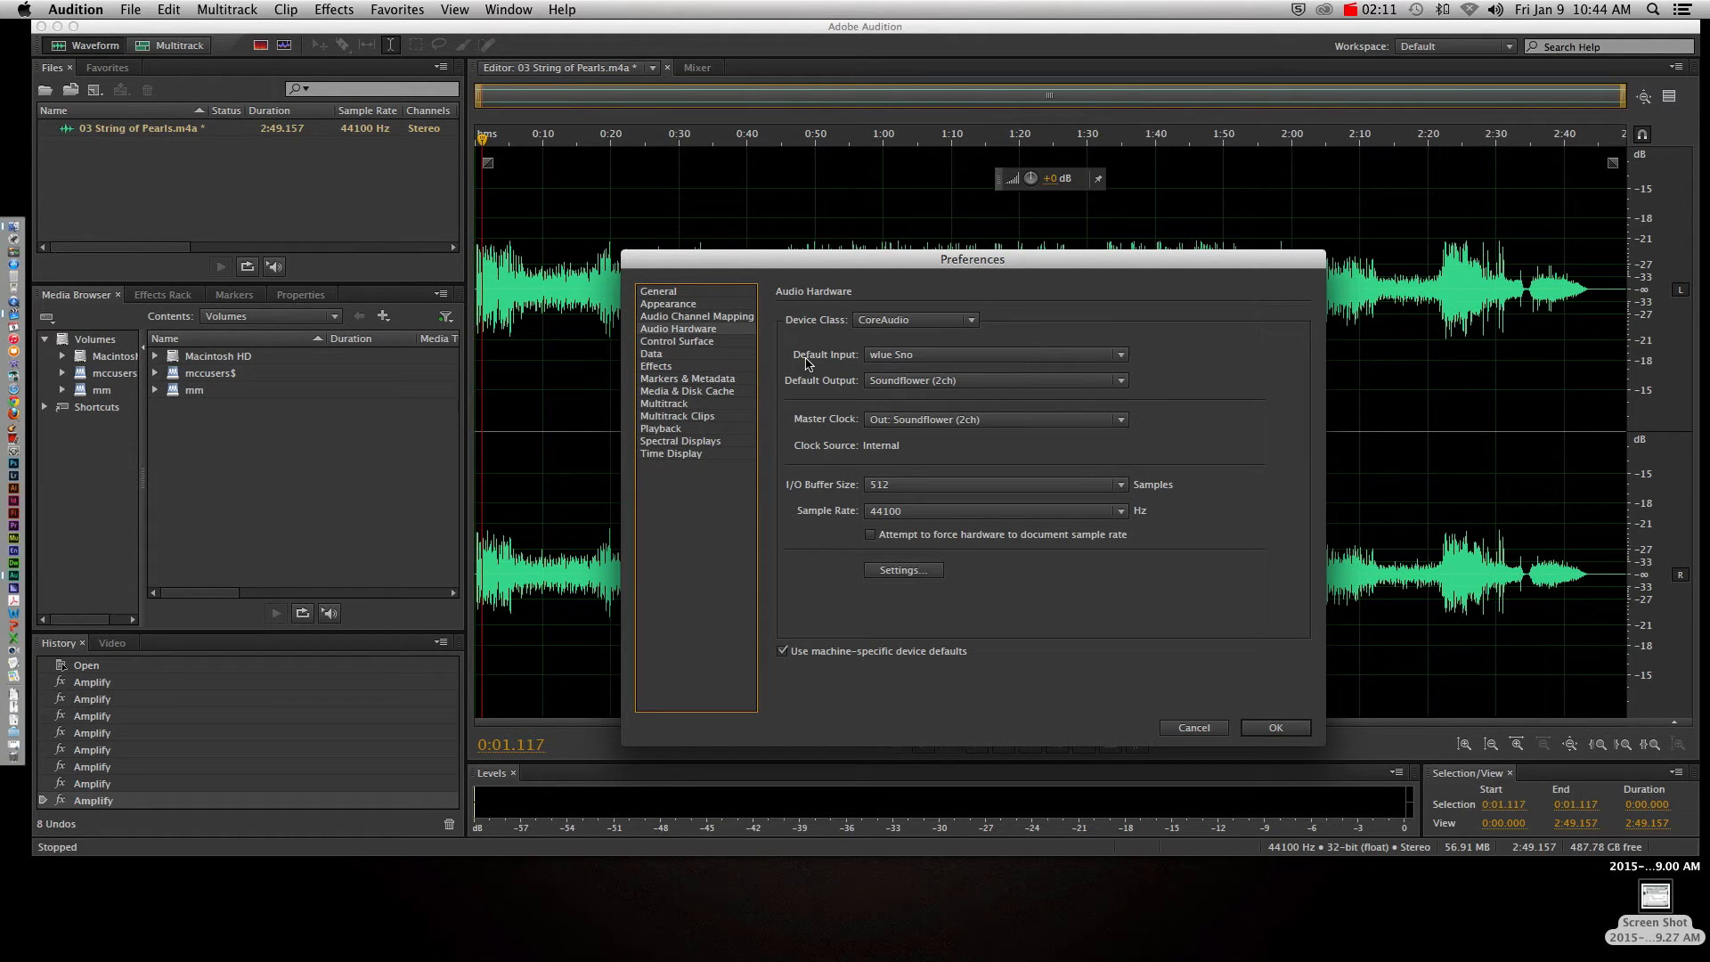
{"action": "mouse_move", "coordinate": [794, 362]}
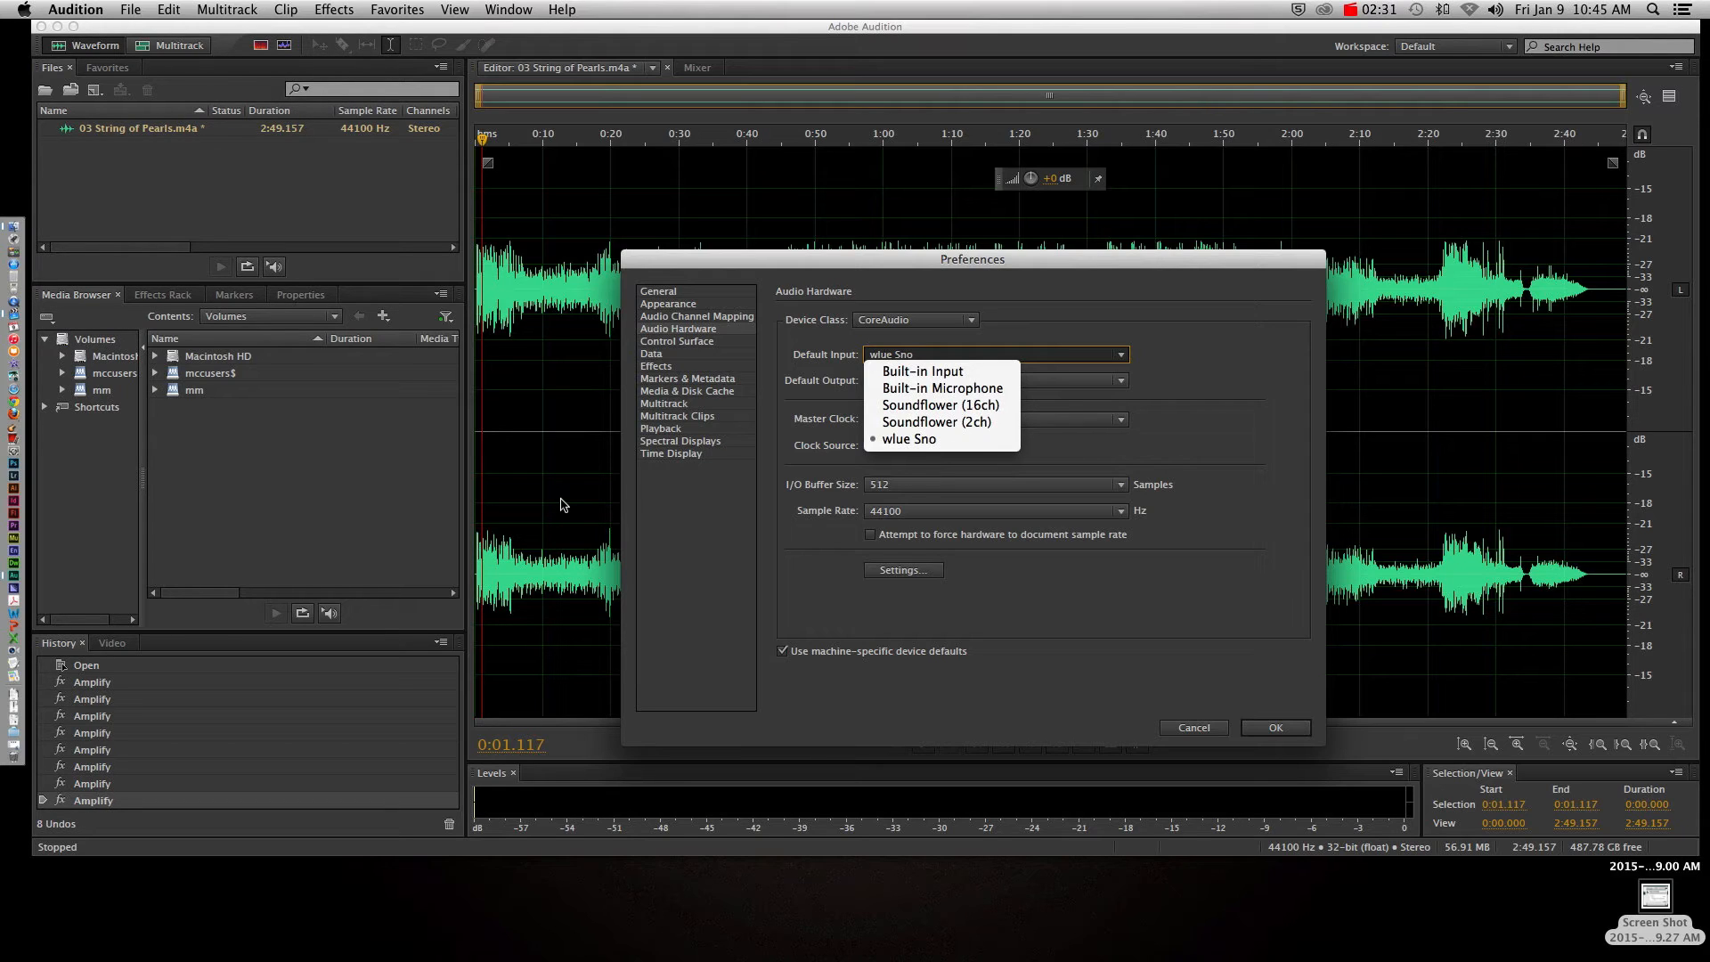
{"action": "mouse_move", "coordinate": [909, 438]}
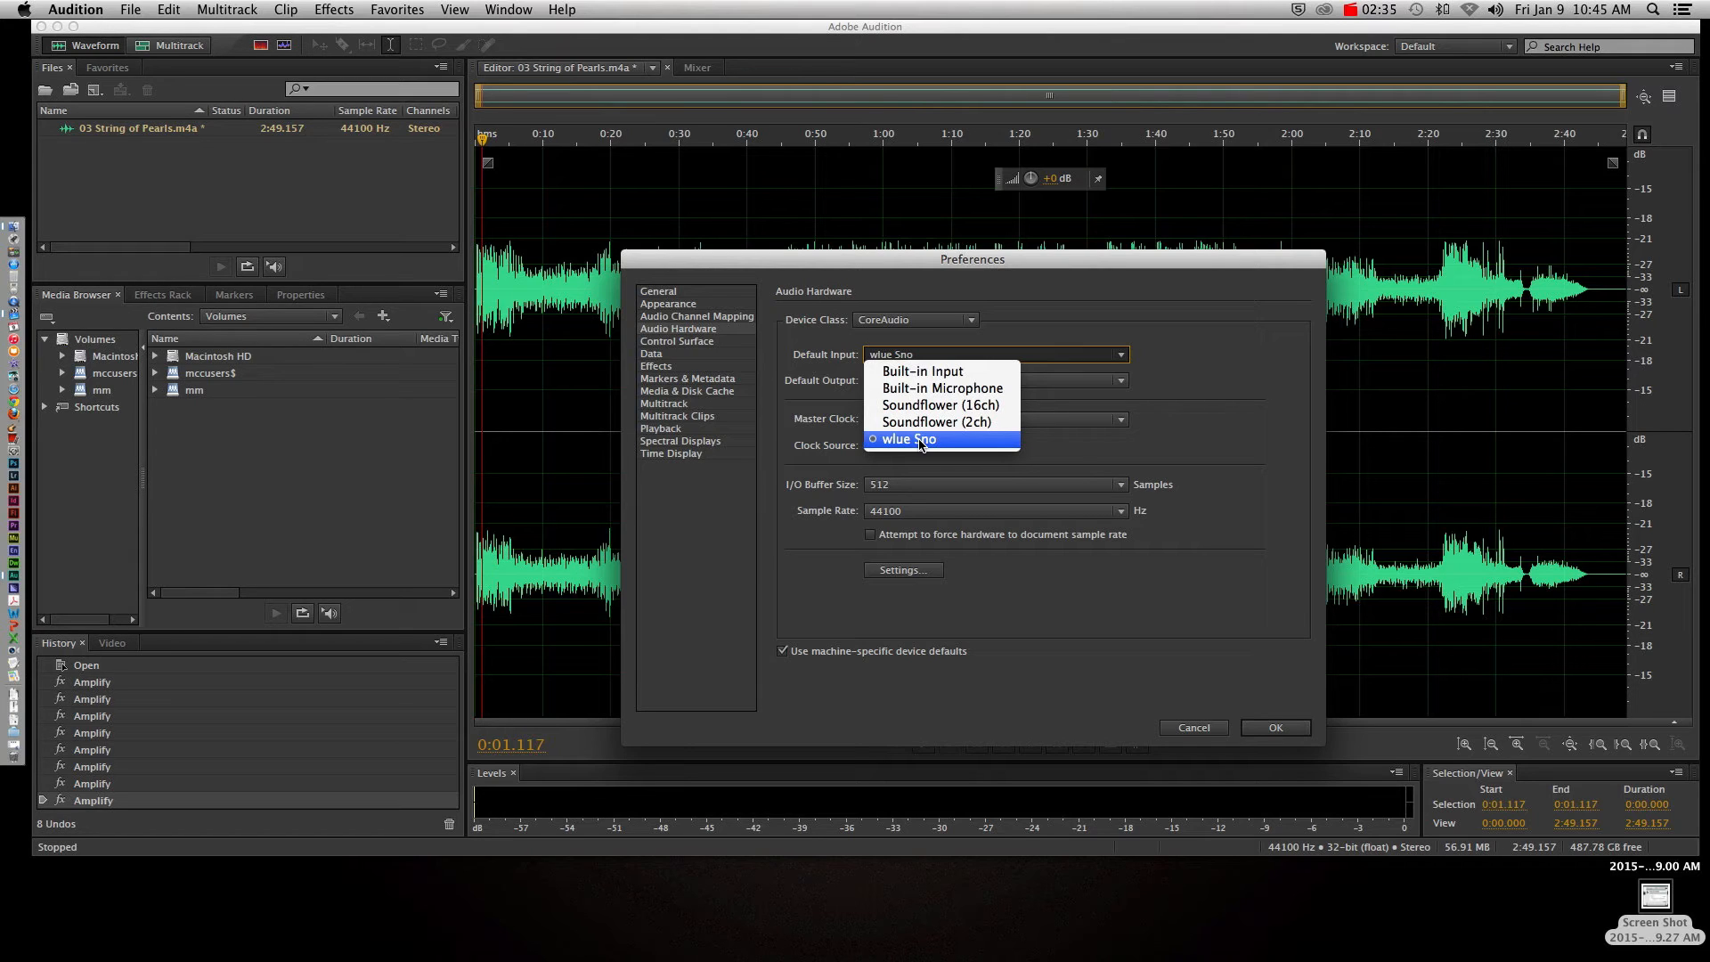
{"action": "mouse_move", "coordinate": [881, 446]}
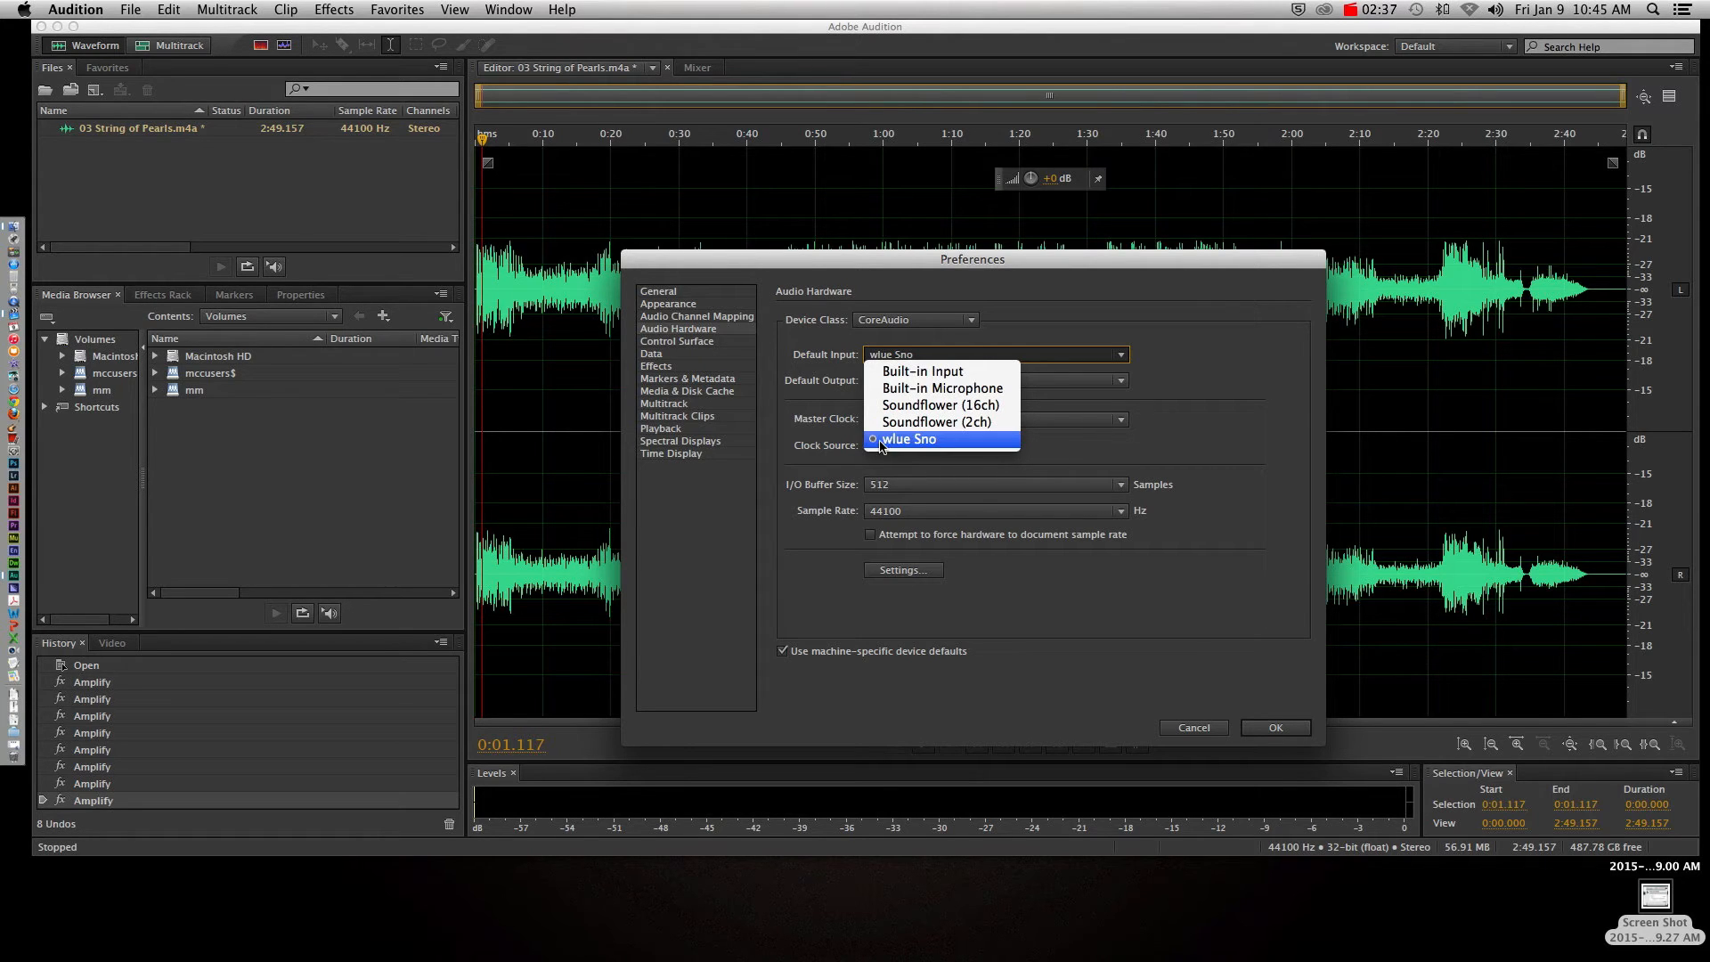
{"action": "mouse_move", "coordinate": [836, 375]}
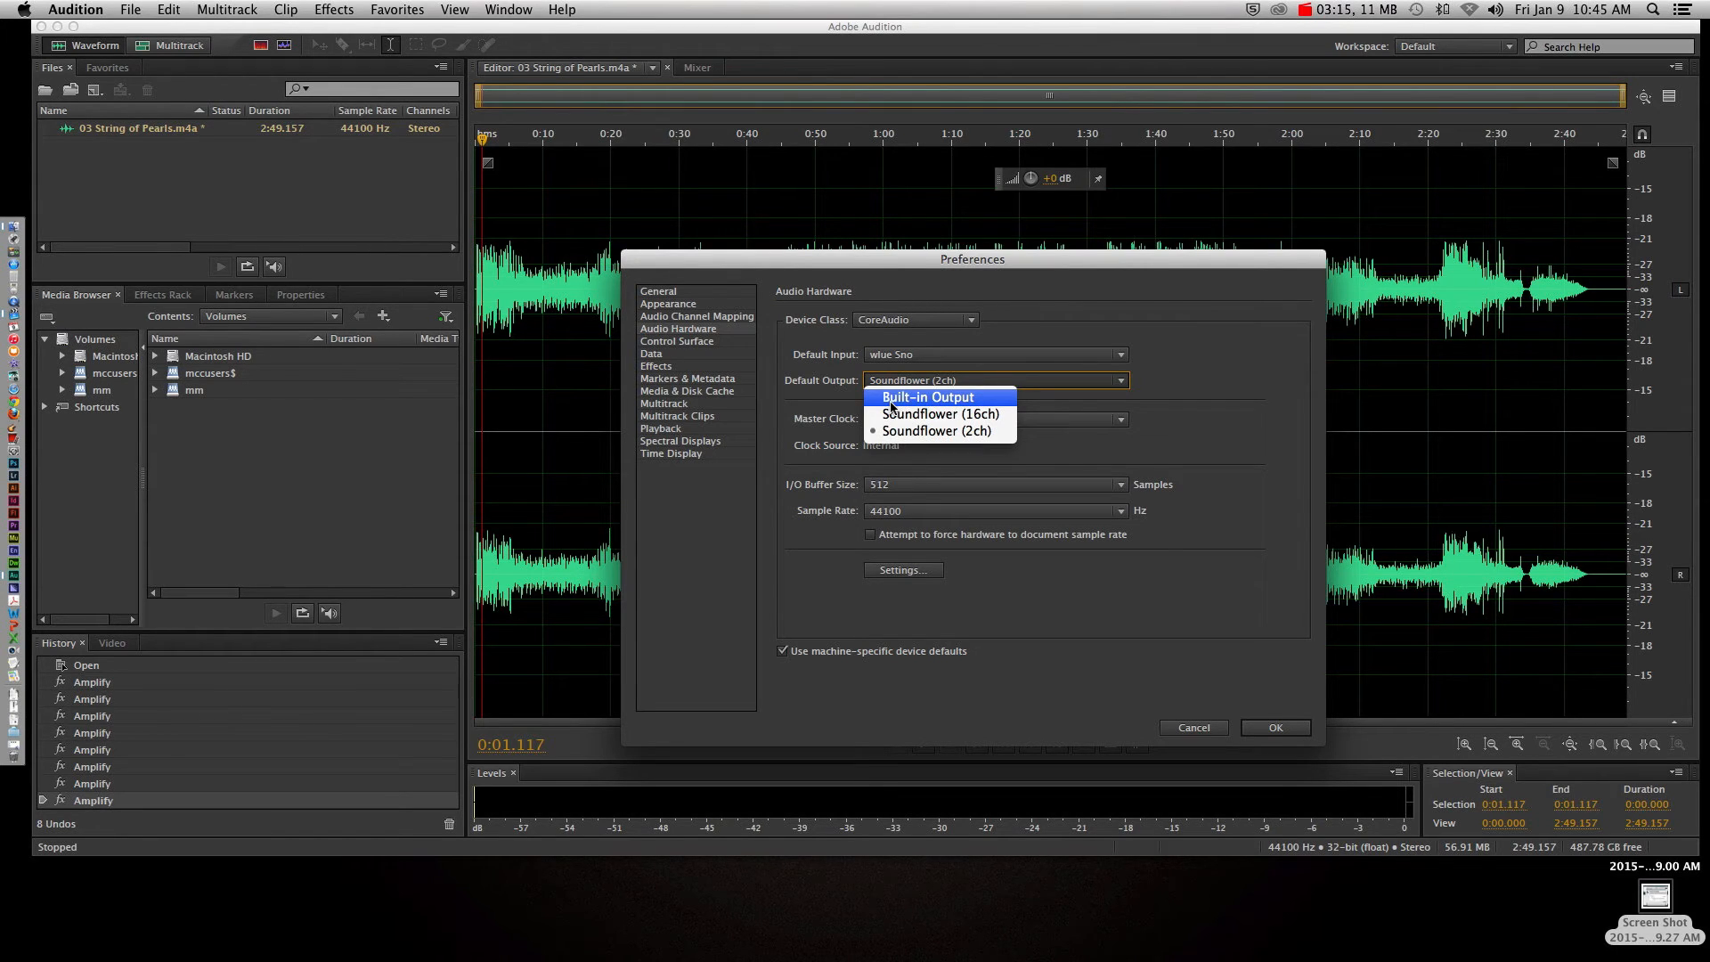
{"action": "mouse_move", "coordinate": [936, 431]}
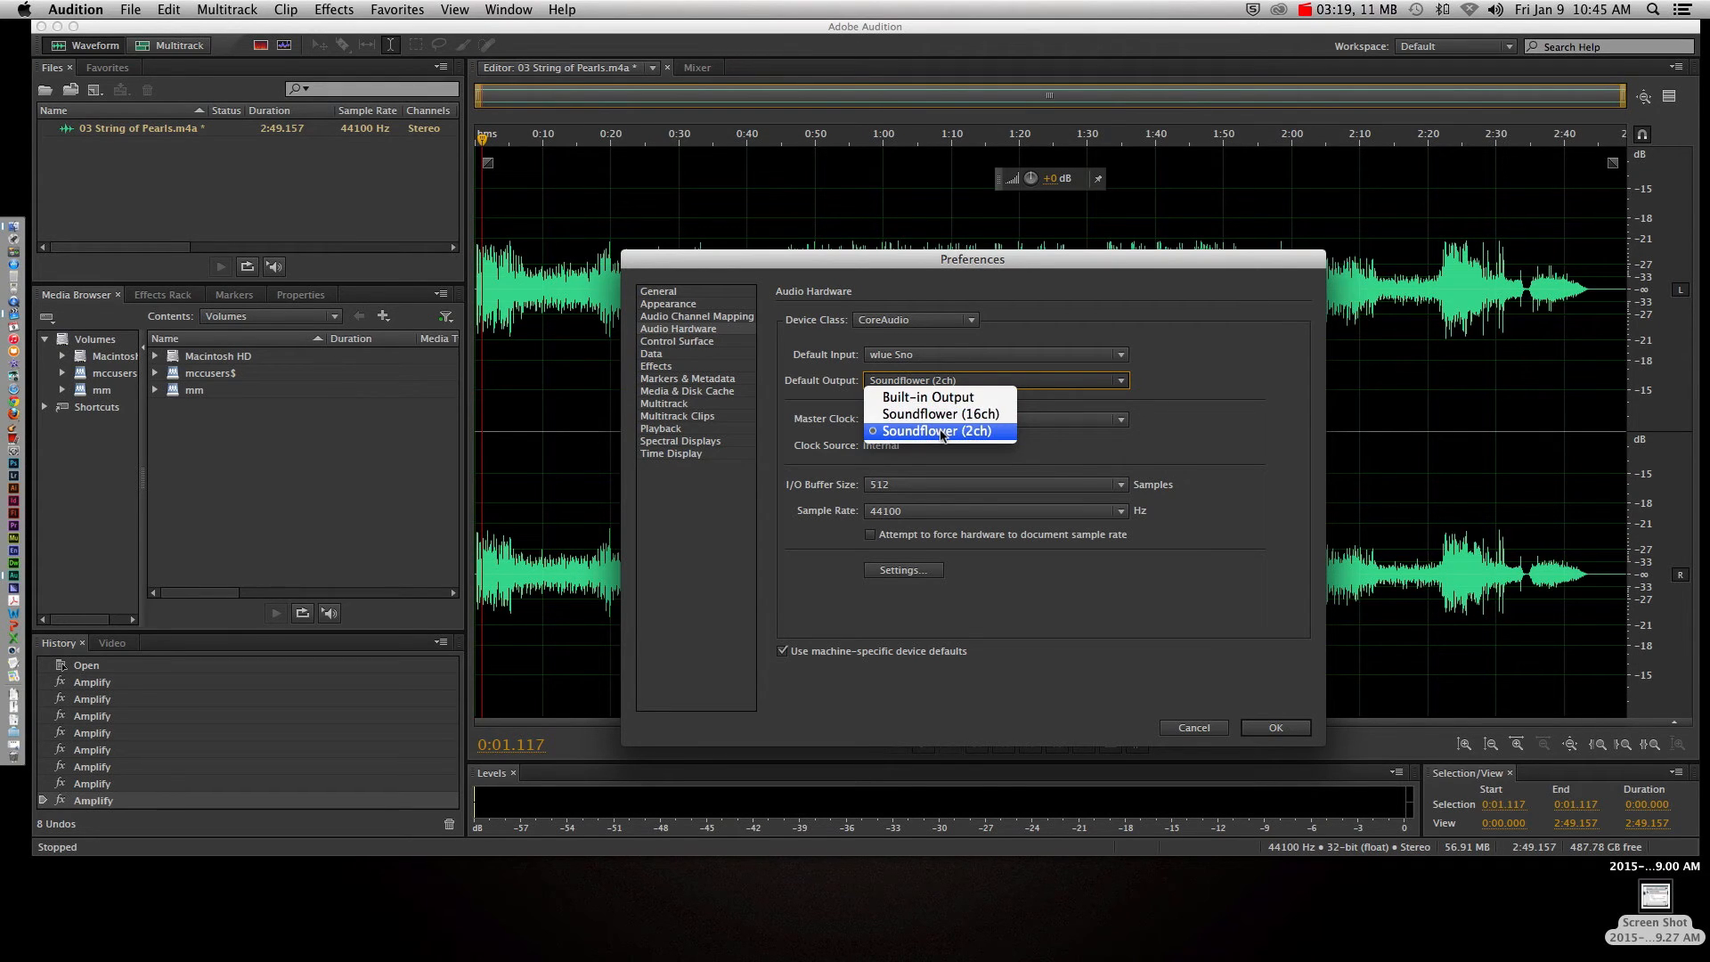
{"action": "mouse_move", "coordinate": [940, 413]}
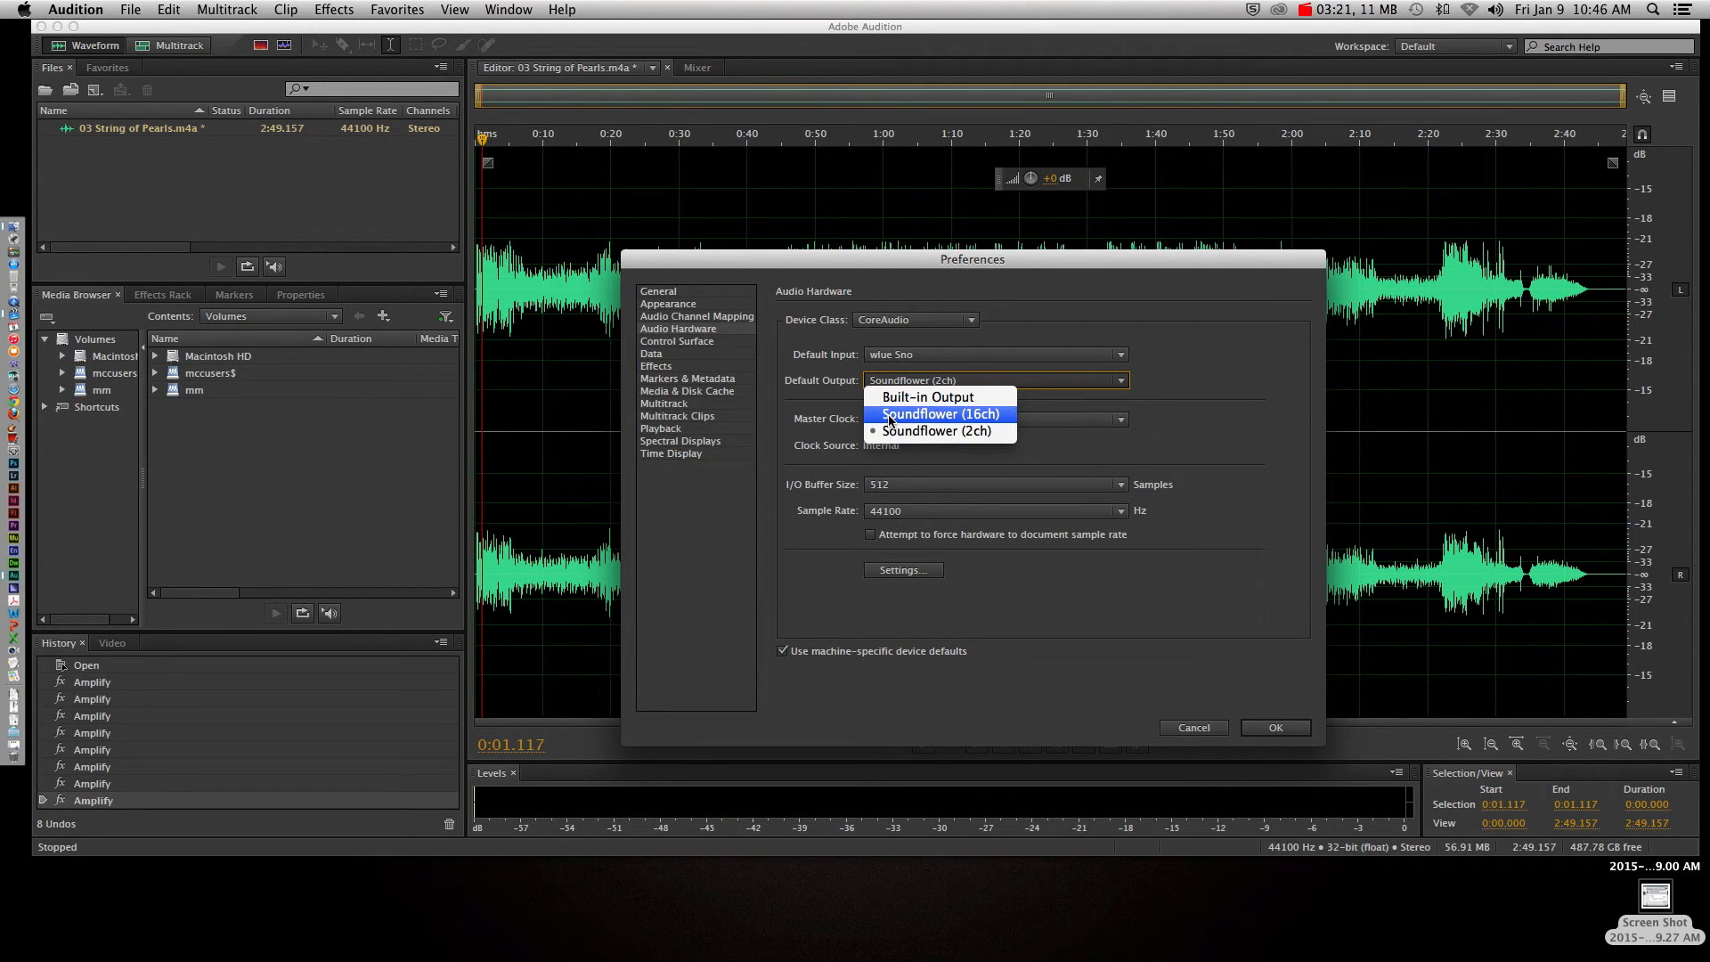
{"action": "mouse_move", "coordinate": [974, 426]}
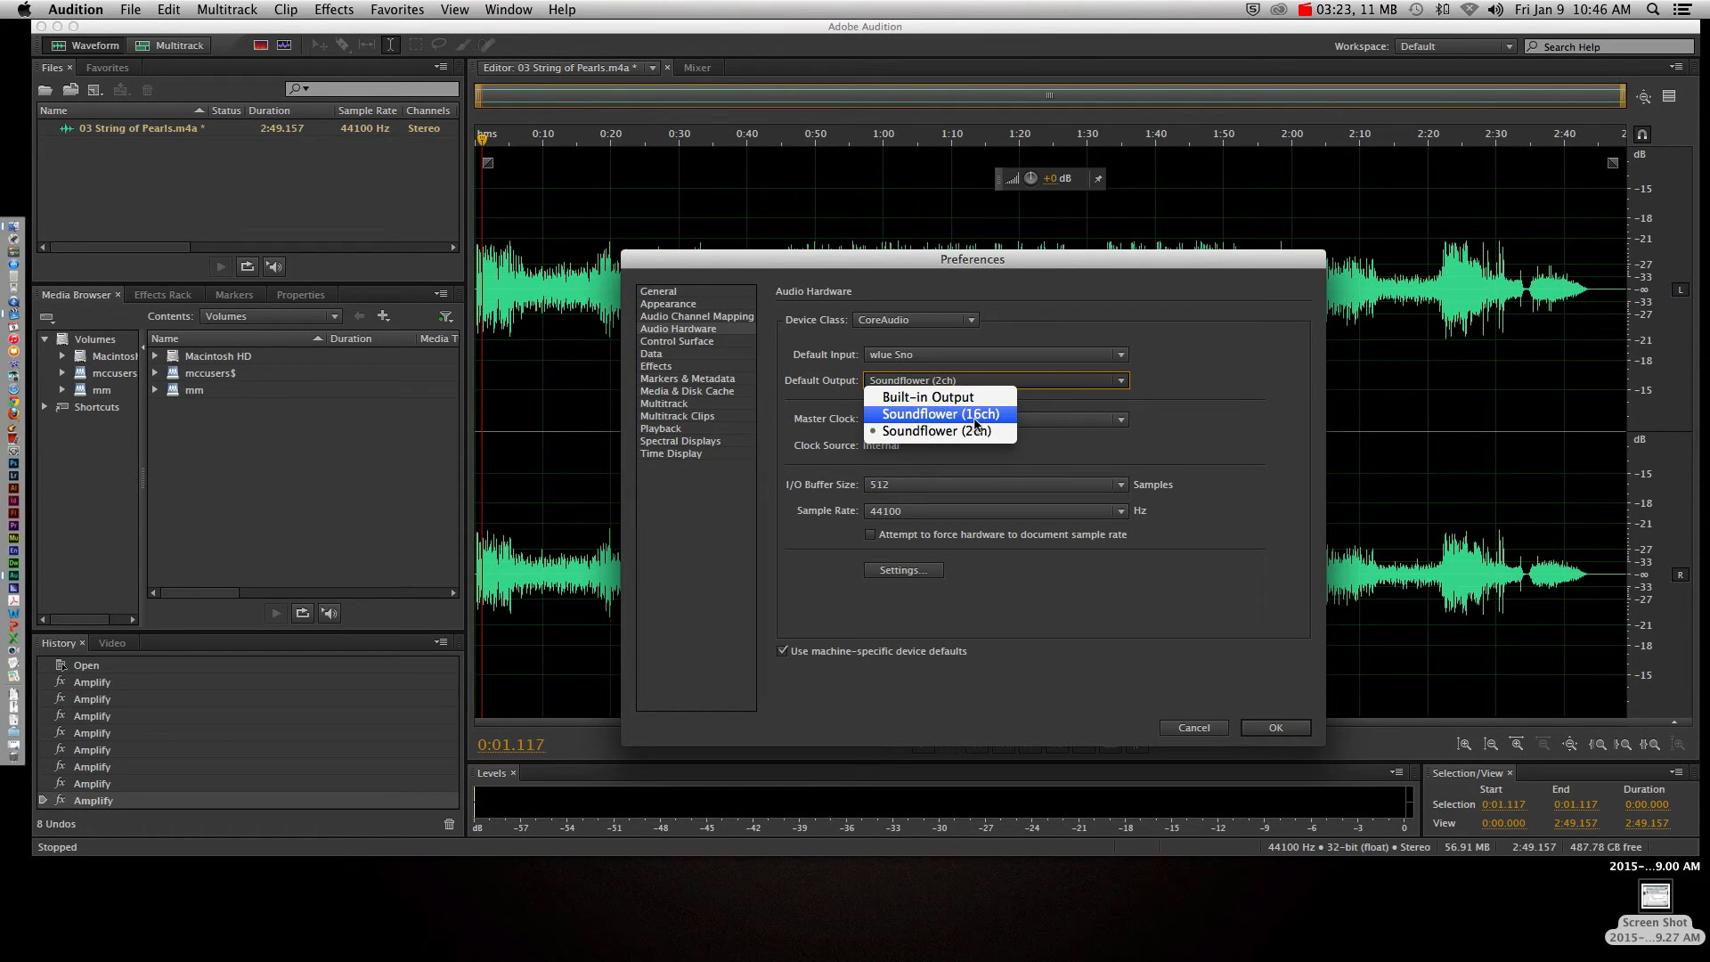
{"action": "mouse_move", "coordinate": [937, 431]}
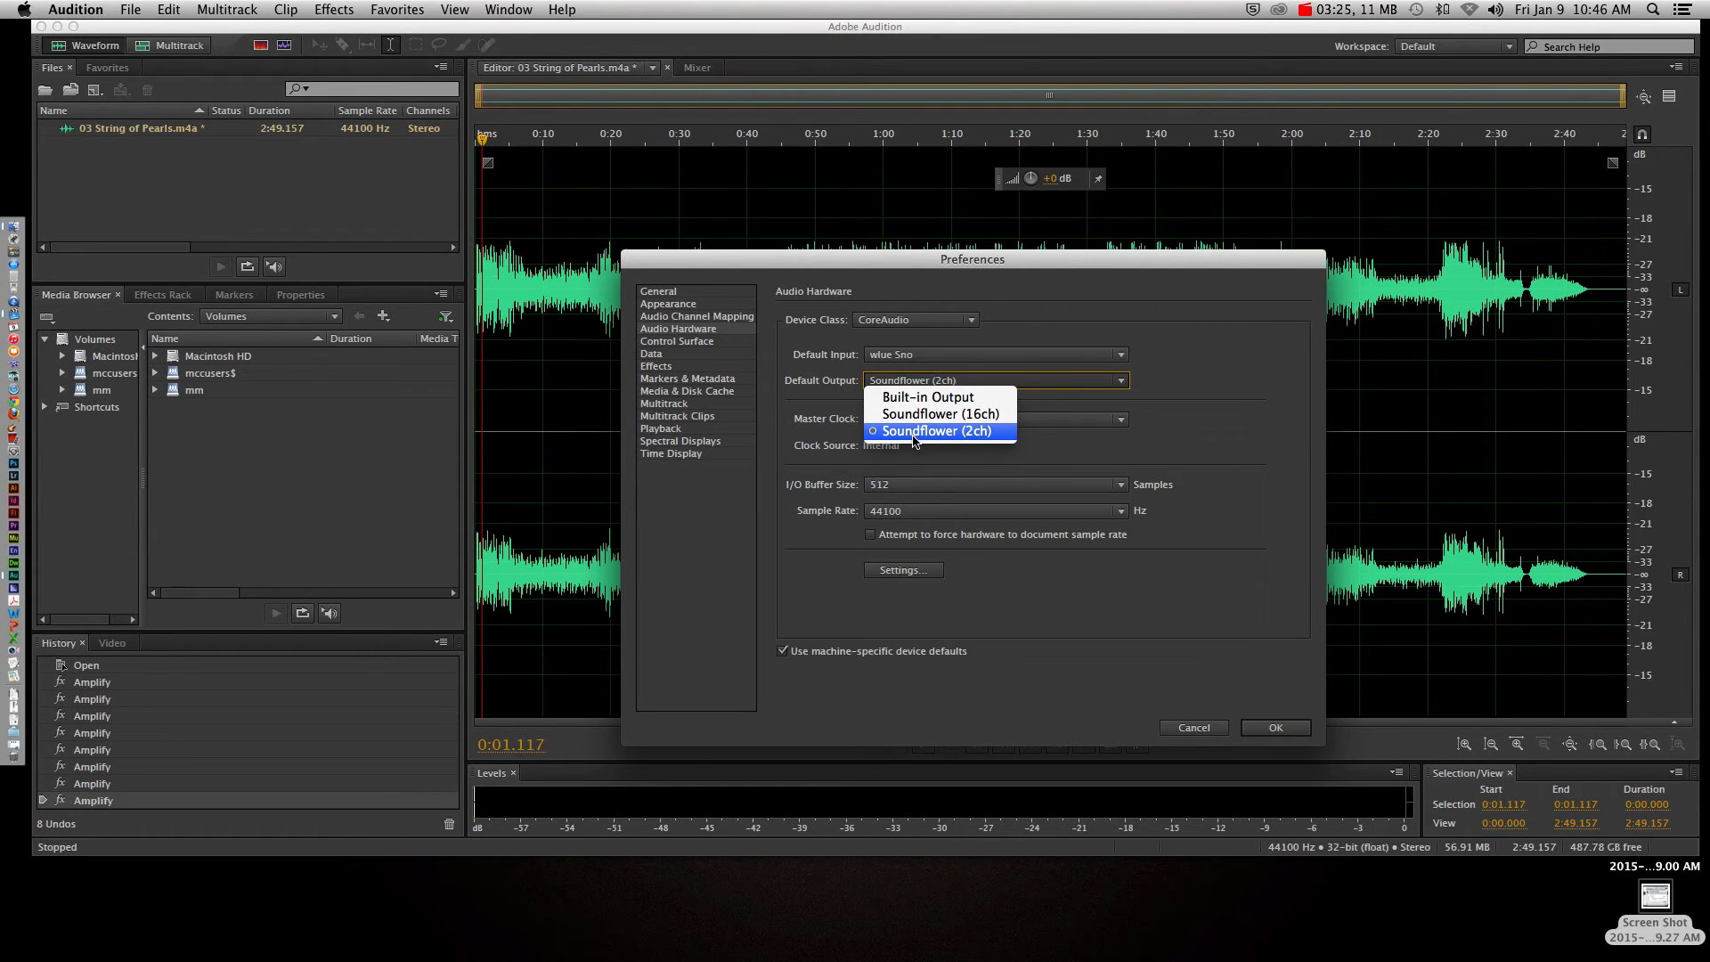
Choose Soundflower (2ch) as the default output device and confirm with OK
{"action": "left_click", "coordinate": [936, 431]}
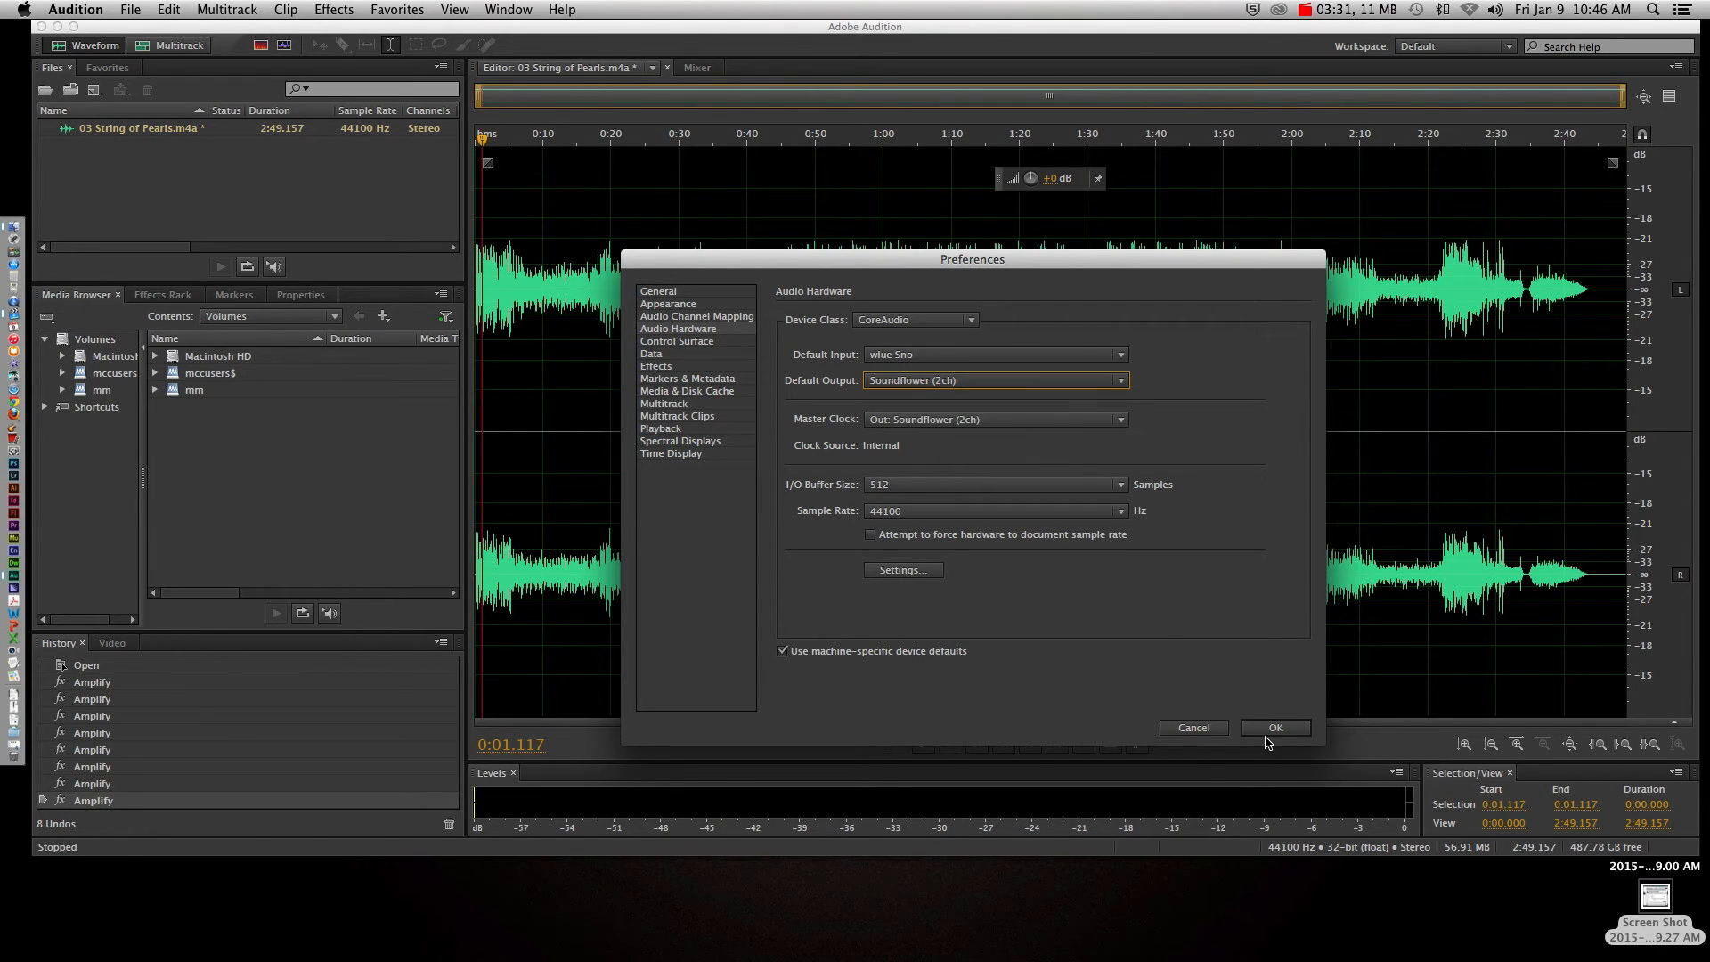
{"action": "left_click", "coordinate": [1274, 728]}
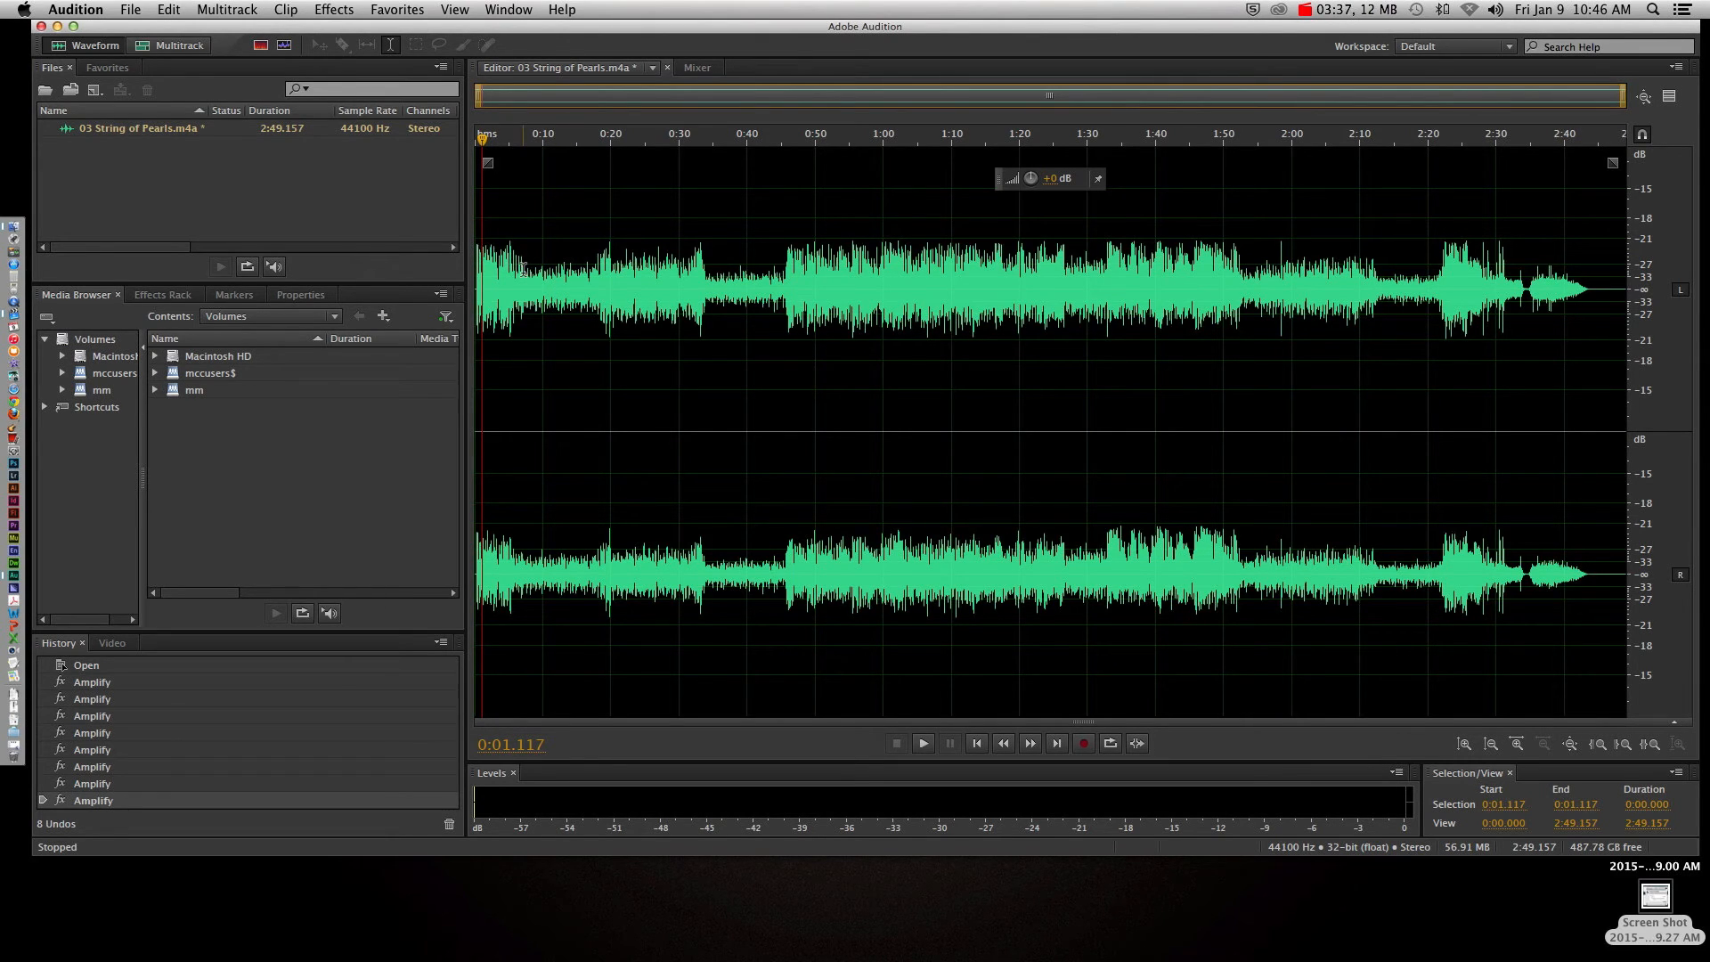
Reopen Audio Hardware preferences to verify Soundflower (2ch) is still the default output
{"action": "left_click", "coordinate": [922, 744]}
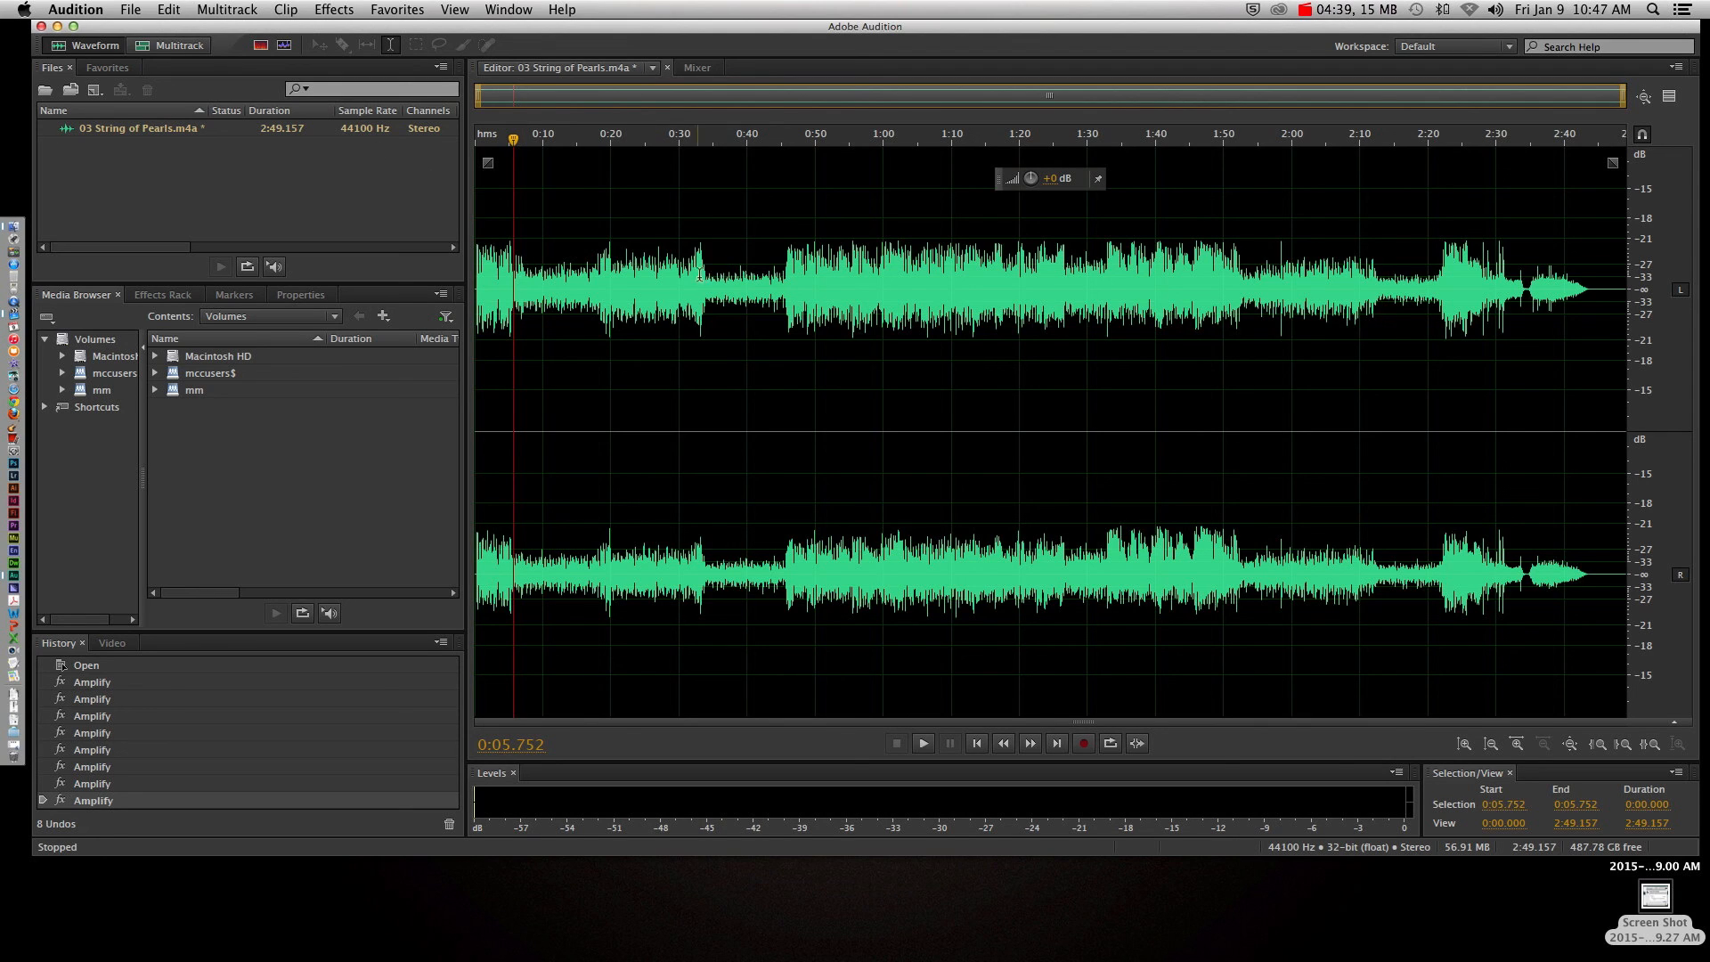
{"action": "mouse_move", "coordinate": [718, 329]}
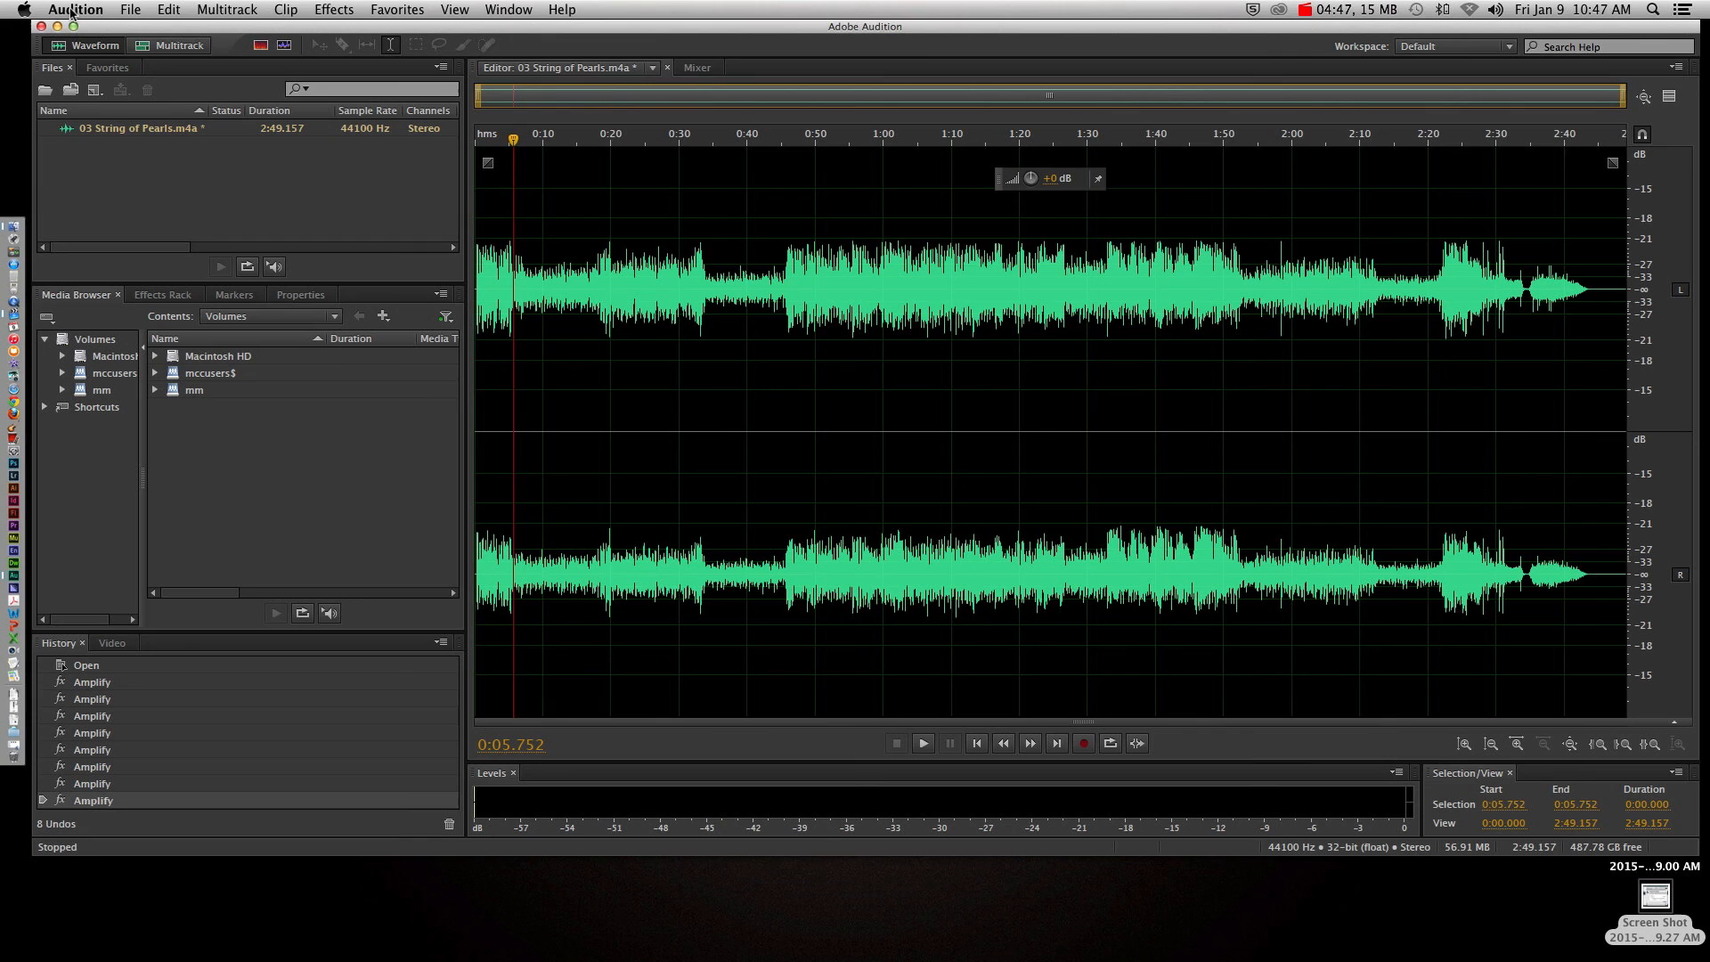
{"action": "left_click", "coordinate": [75, 9]}
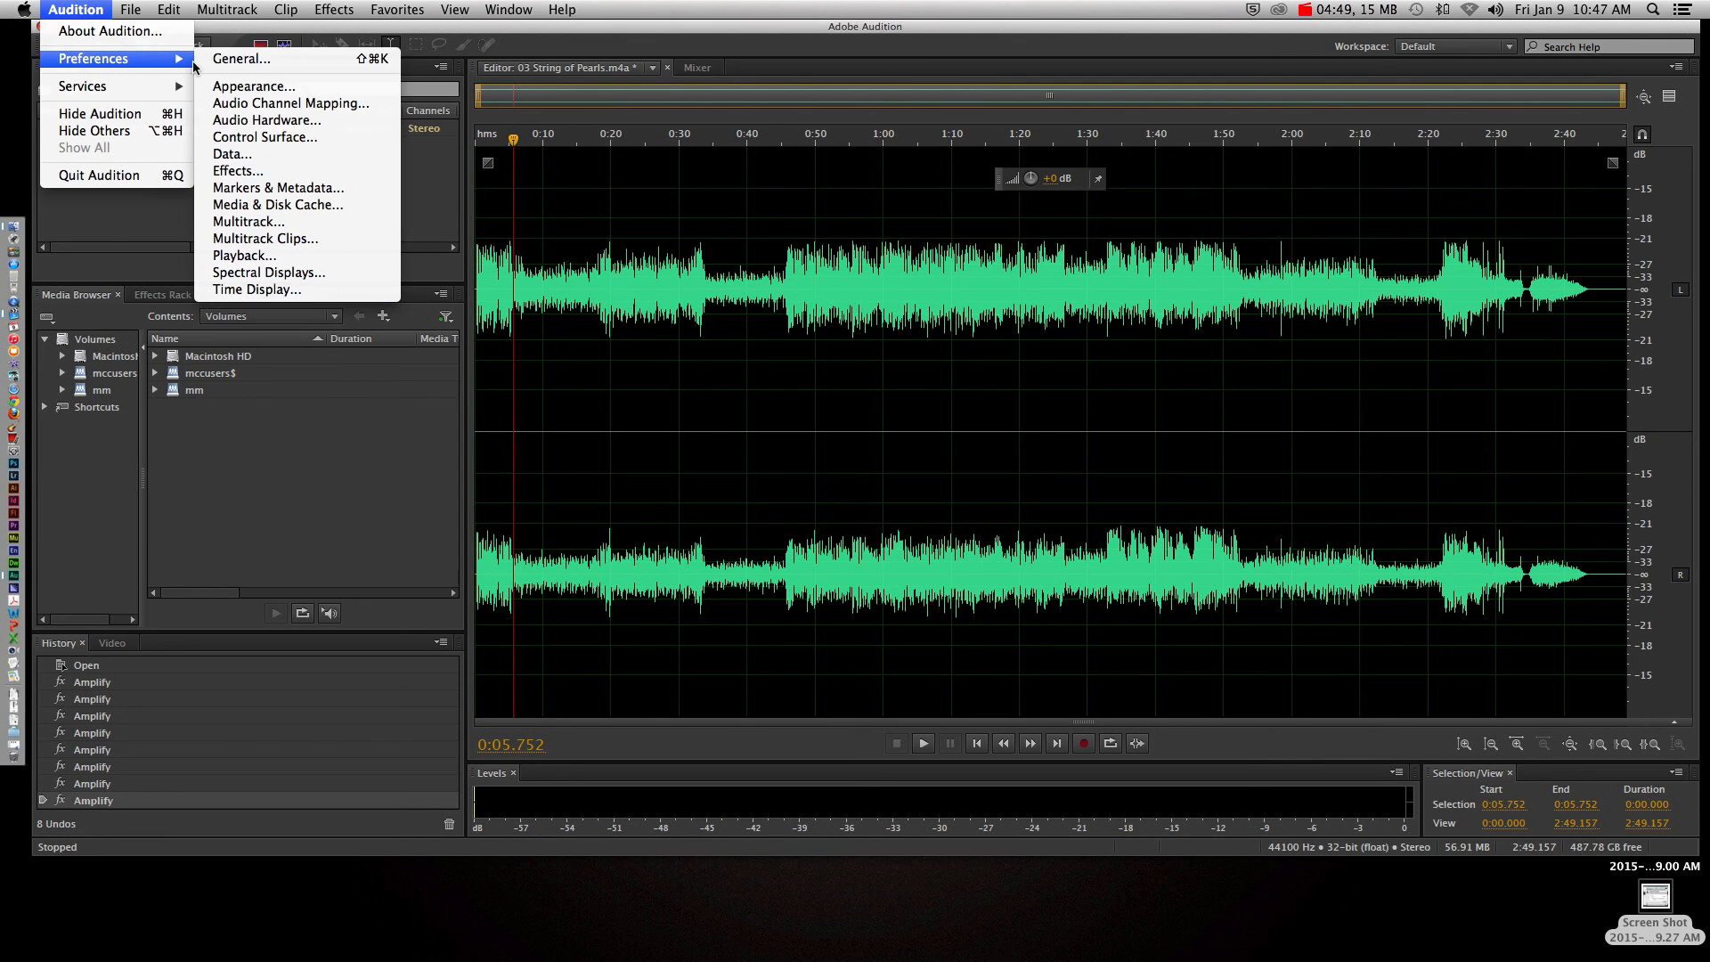
{"action": "left_click", "coordinate": [266, 120]}
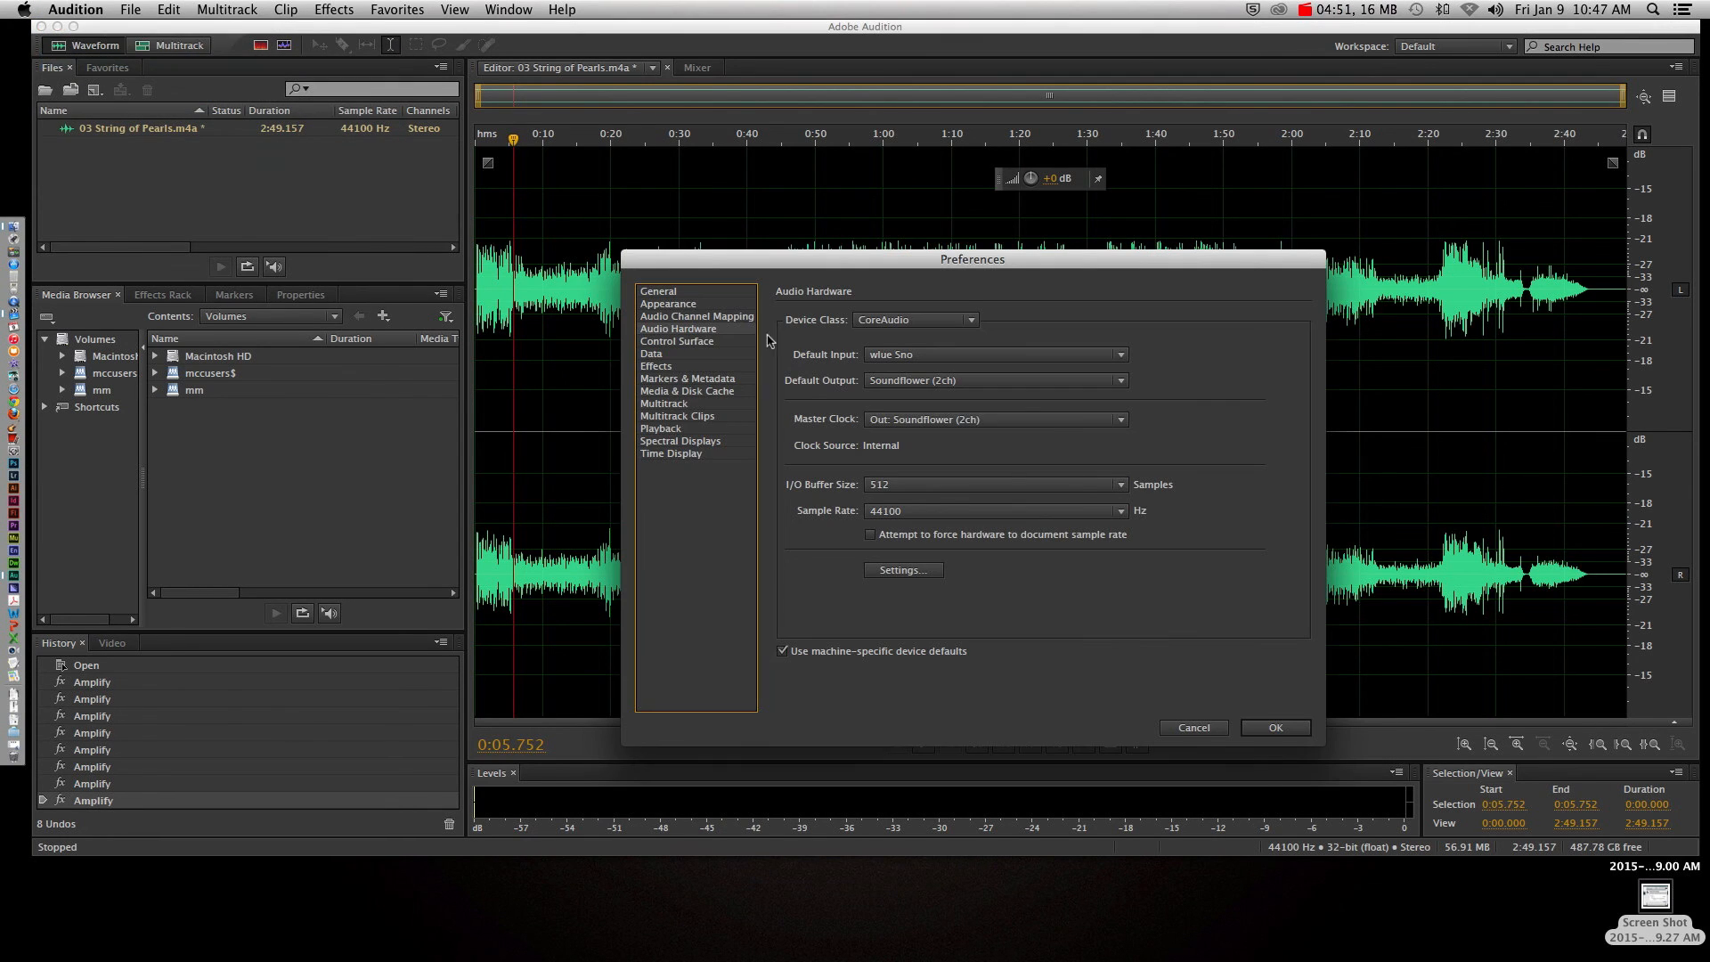